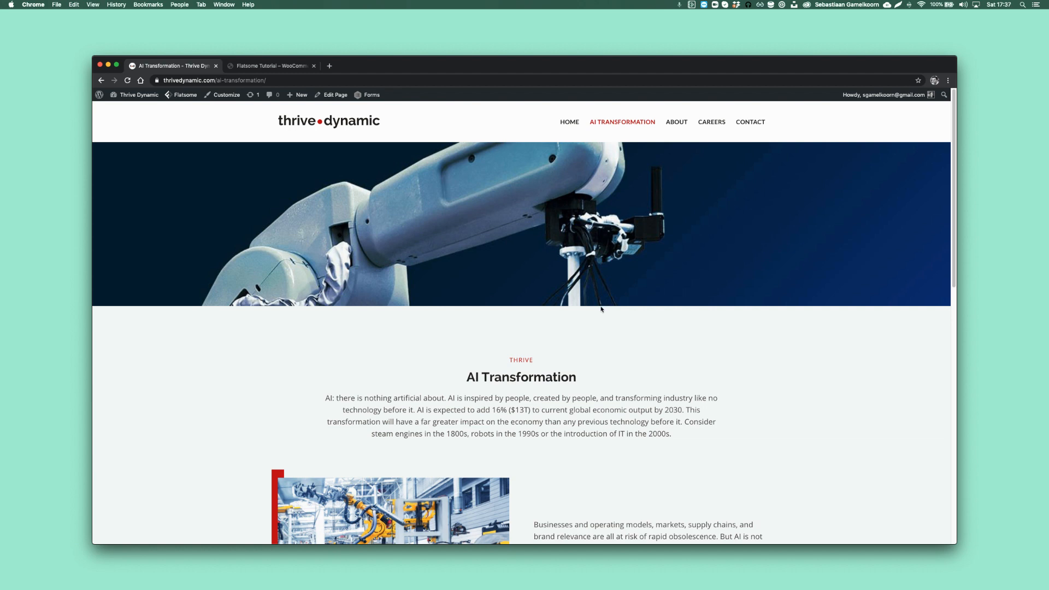
# - Open the Flatsome site's Home page in UX Builder via Edit Page > Edit with UX Builder
pyautogui.scroll(-3)
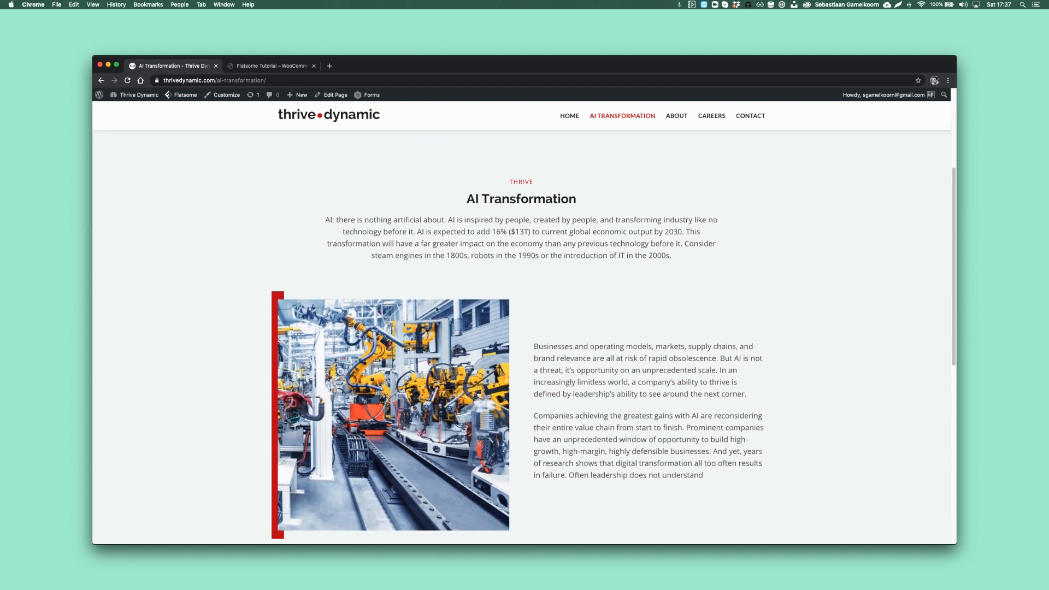
pyautogui.moveTo(317, 282)
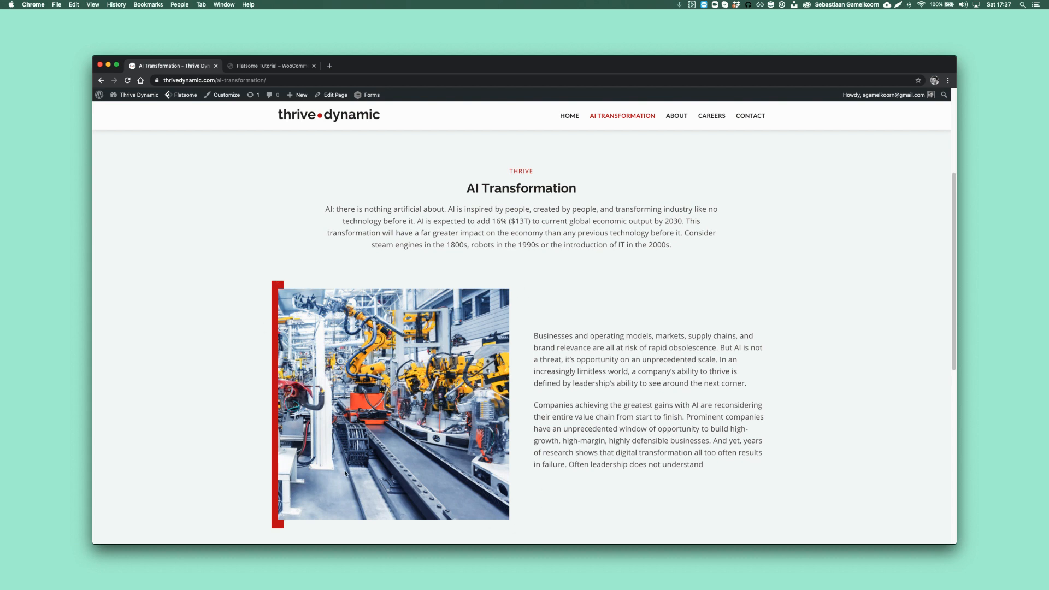
pyautogui.moveTo(492, 356)
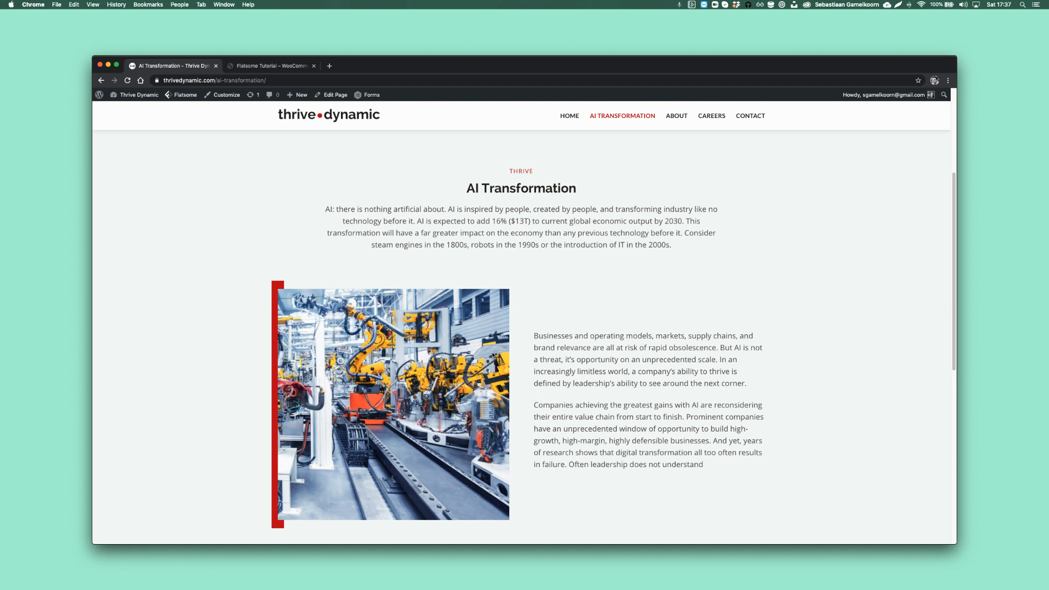
pyautogui.moveTo(280, 286)
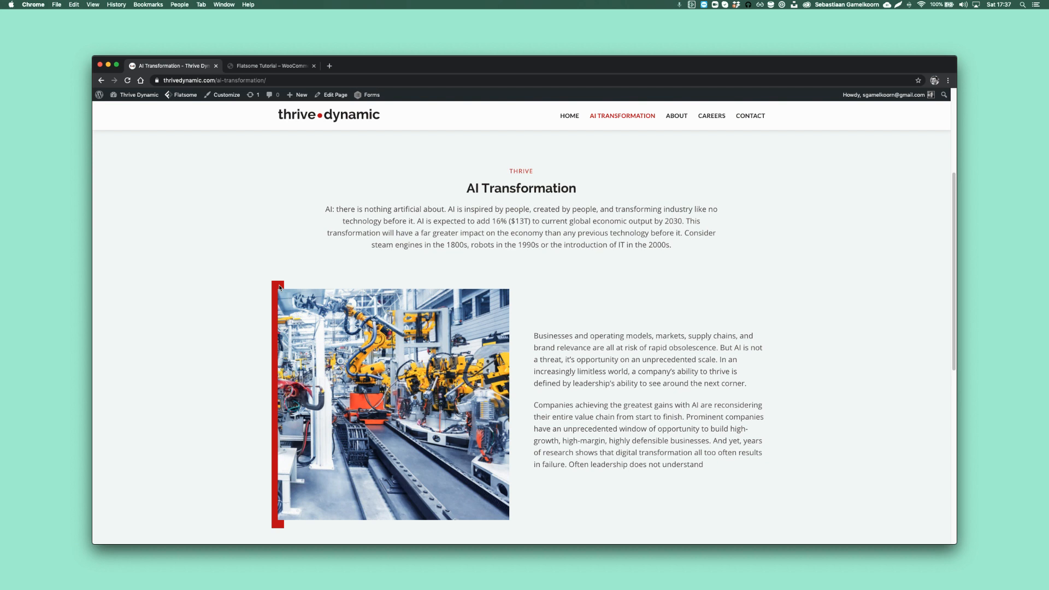
pyautogui.moveTo(296, 318)
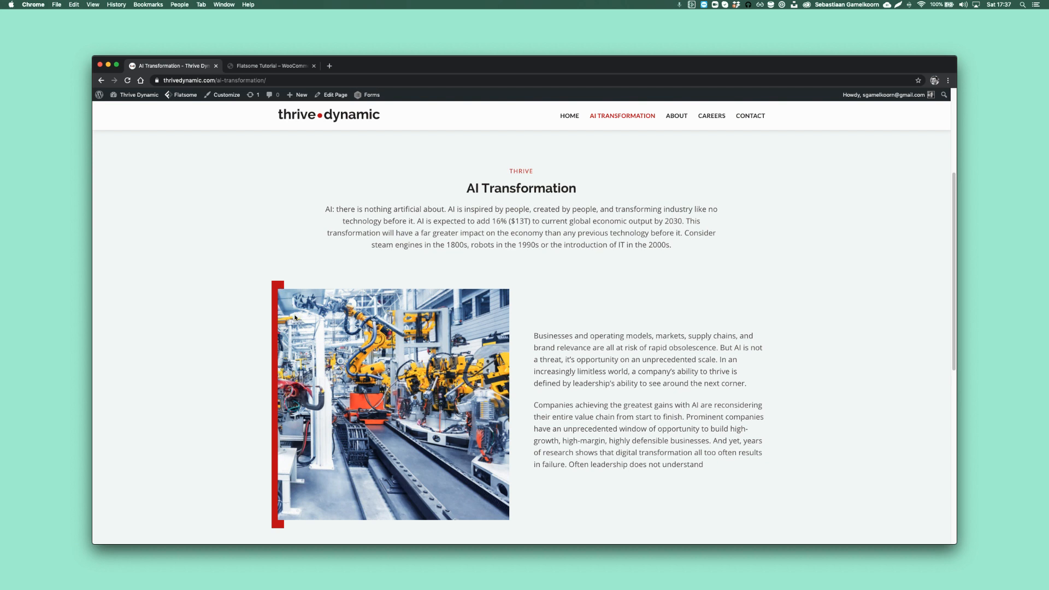
pyautogui.moveTo(318, 312)
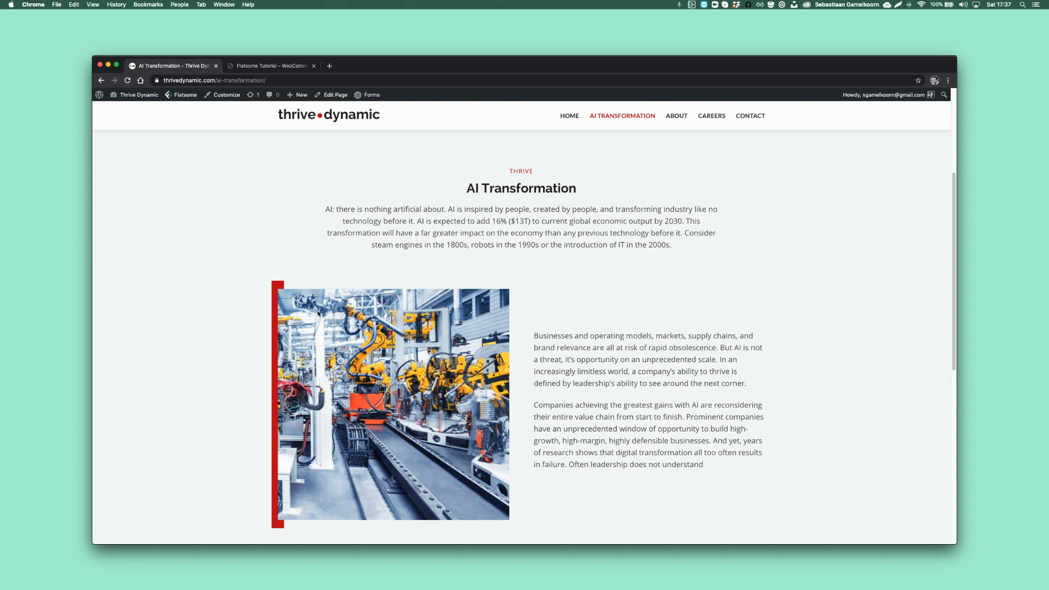
pyautogui.moveTo(330, 306)
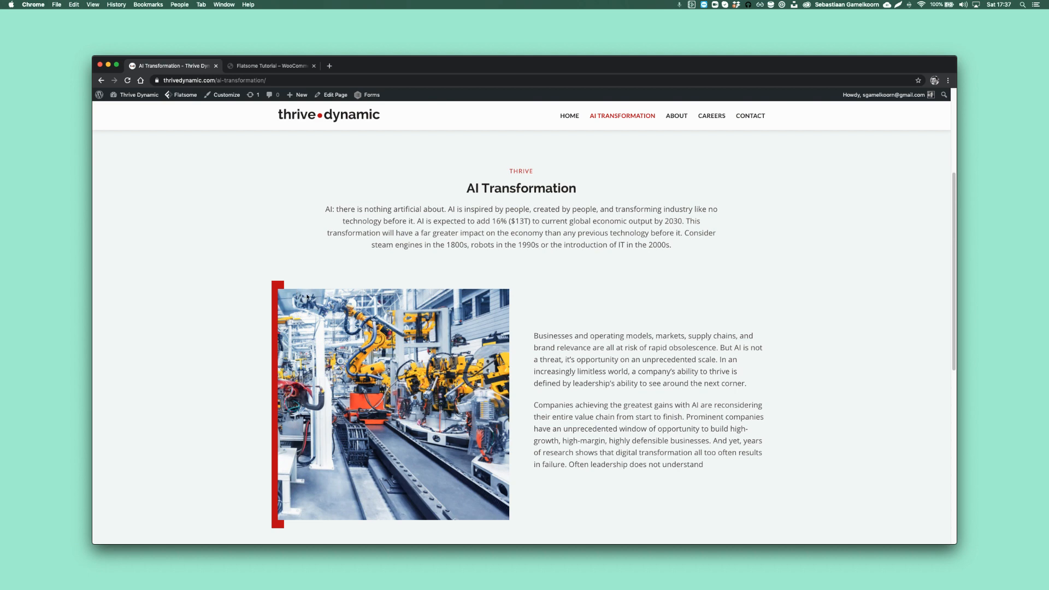
pyautogui.moveTo(400, 329)
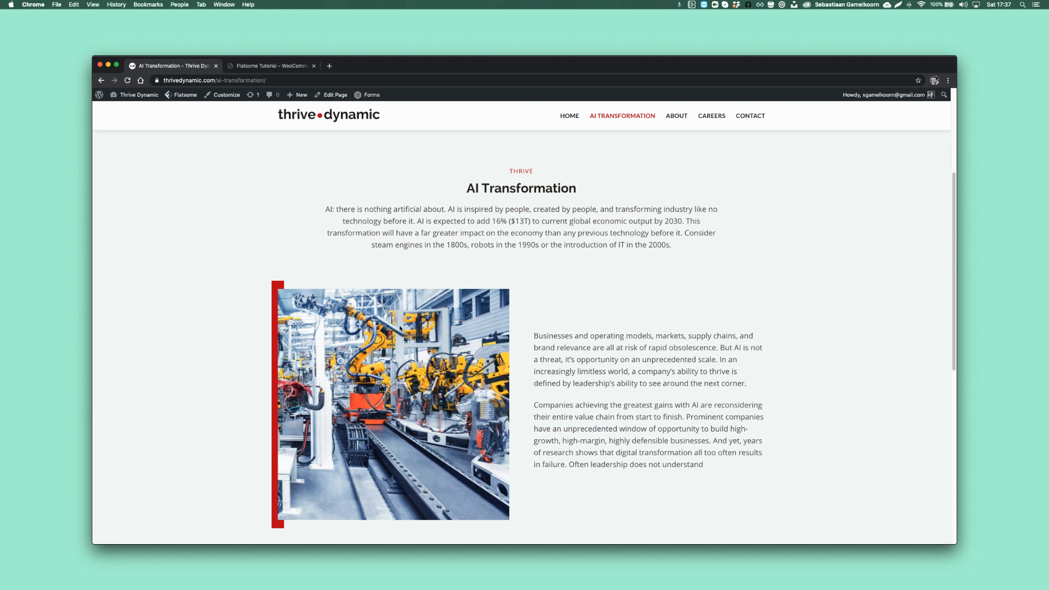
pyautogui.scroll(3)
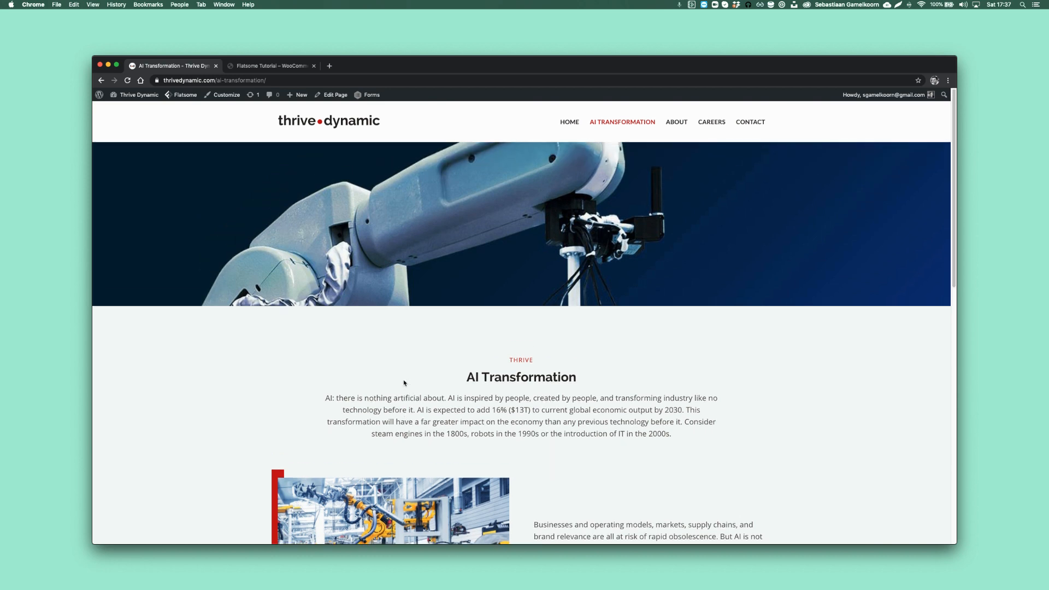
pyautogui.moveTo(551, 374)
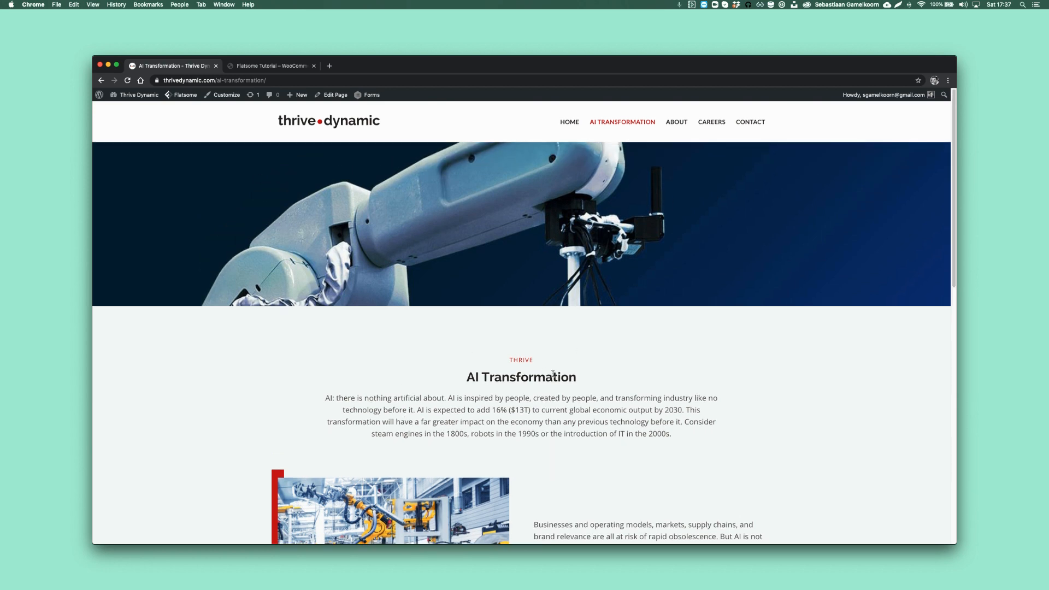
pyautogui.scroll(-3)
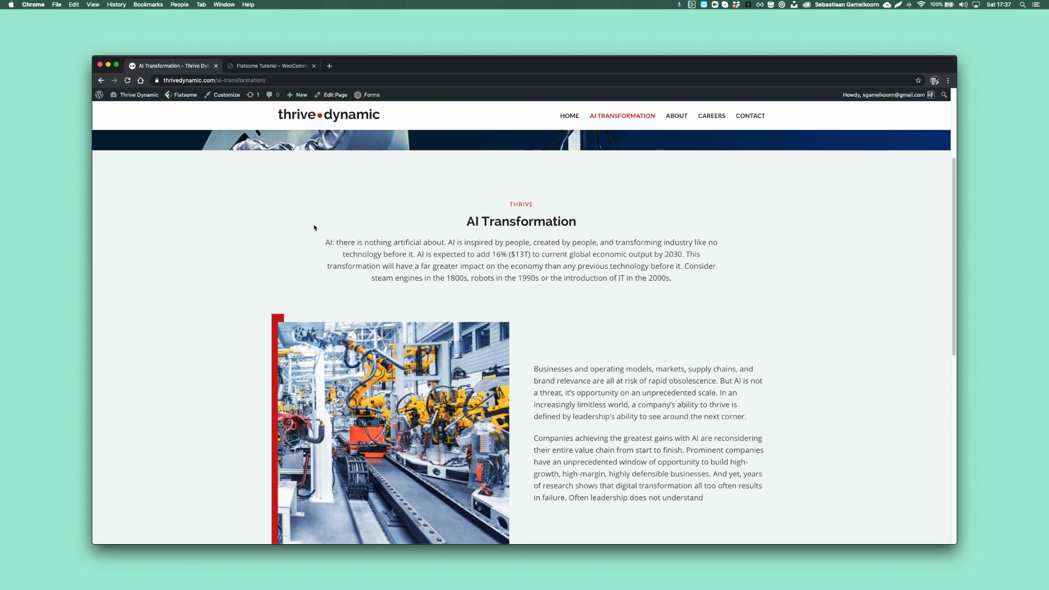
pyautogui.scroll(3)
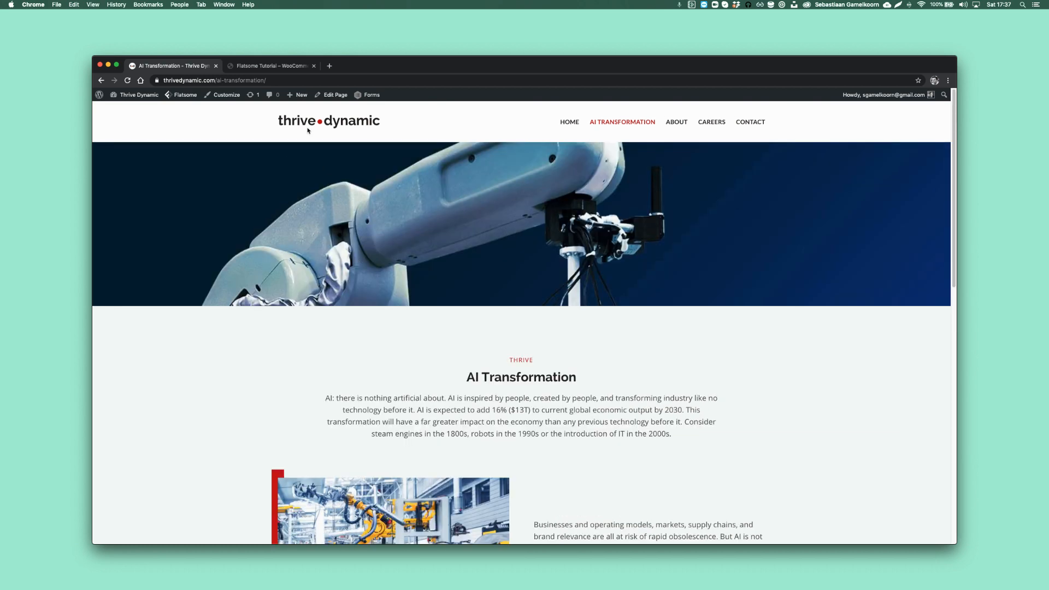
pyautogui.click(271, 65)
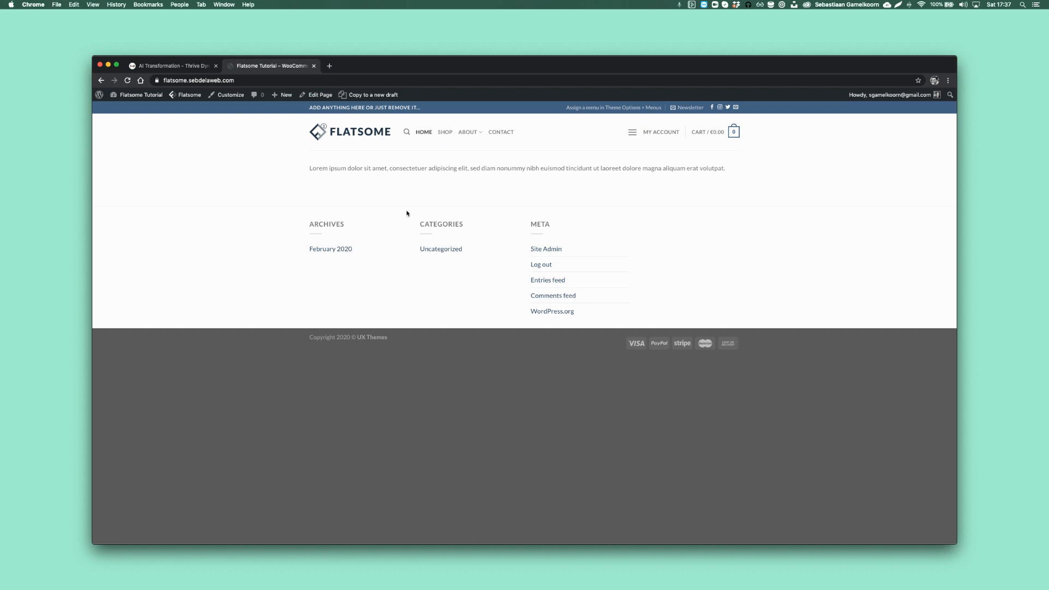
pyautogui.moveTo(681, 204)
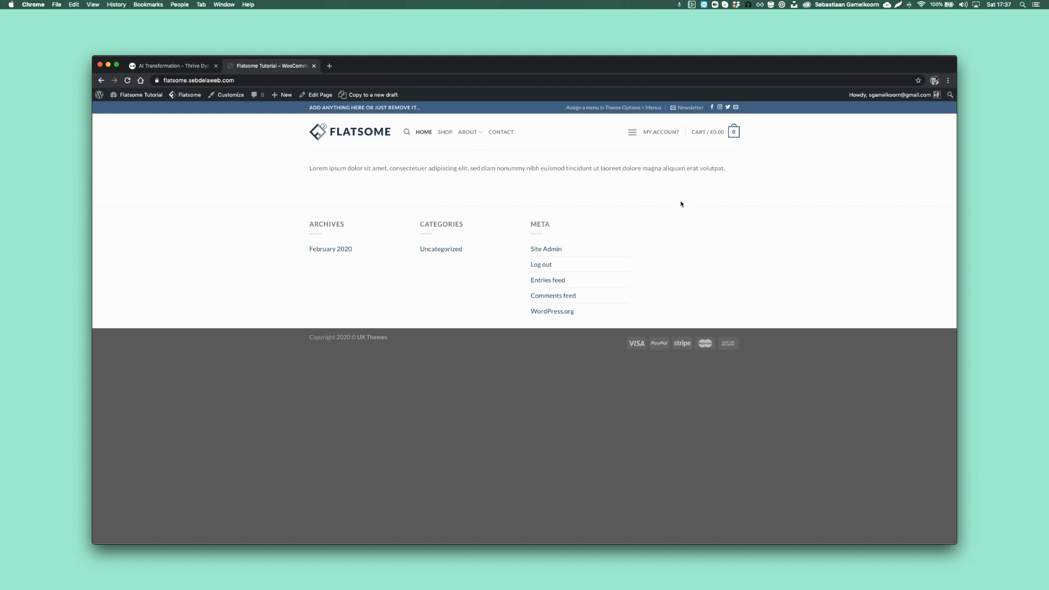
pyautogui.moveTo(346, 148)
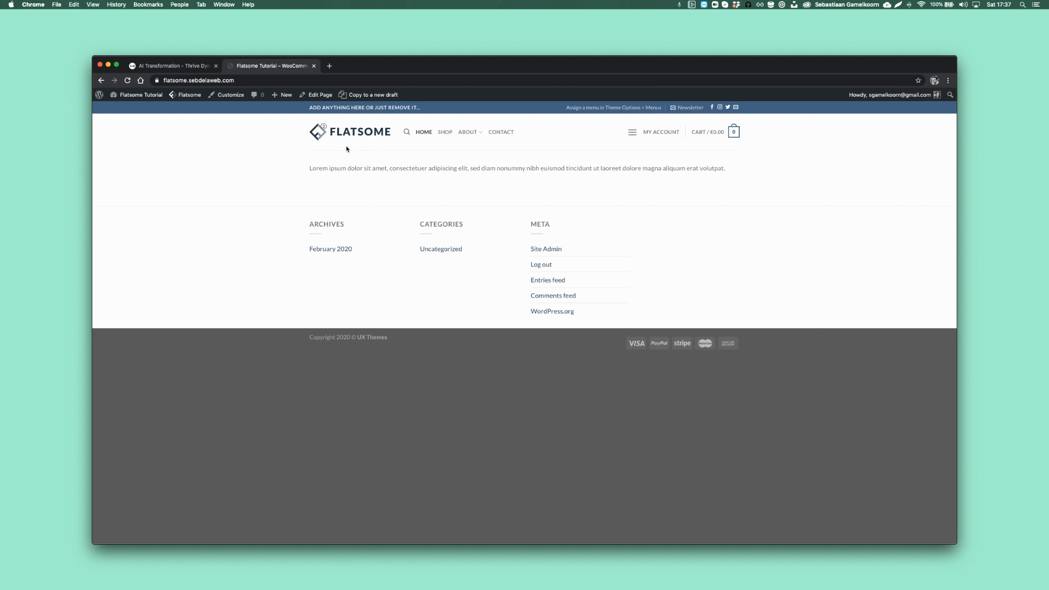
pyautogui.click(320, 94)
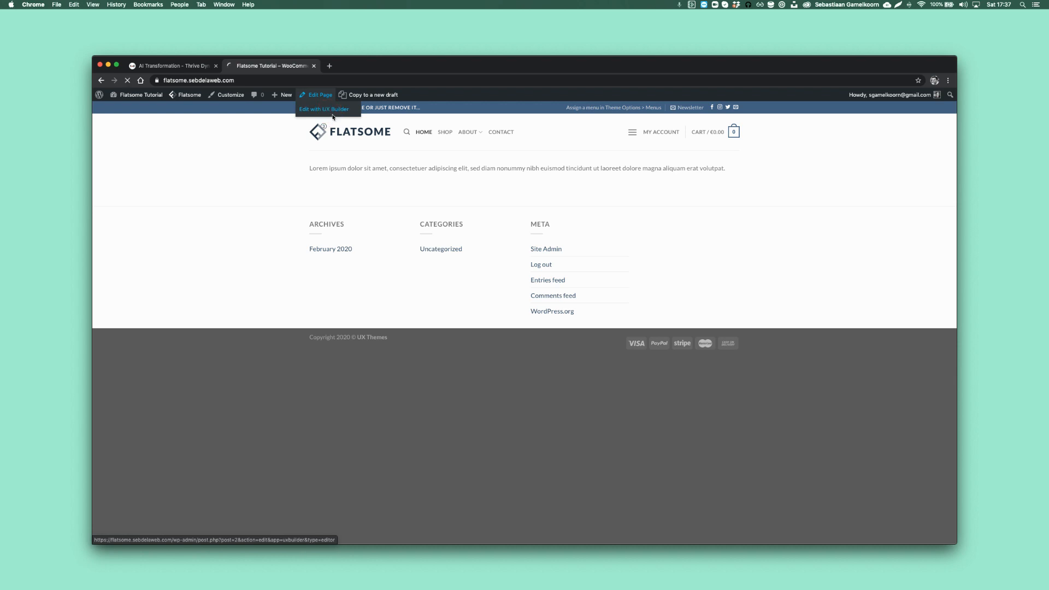
pyautogui.click(324, 110)
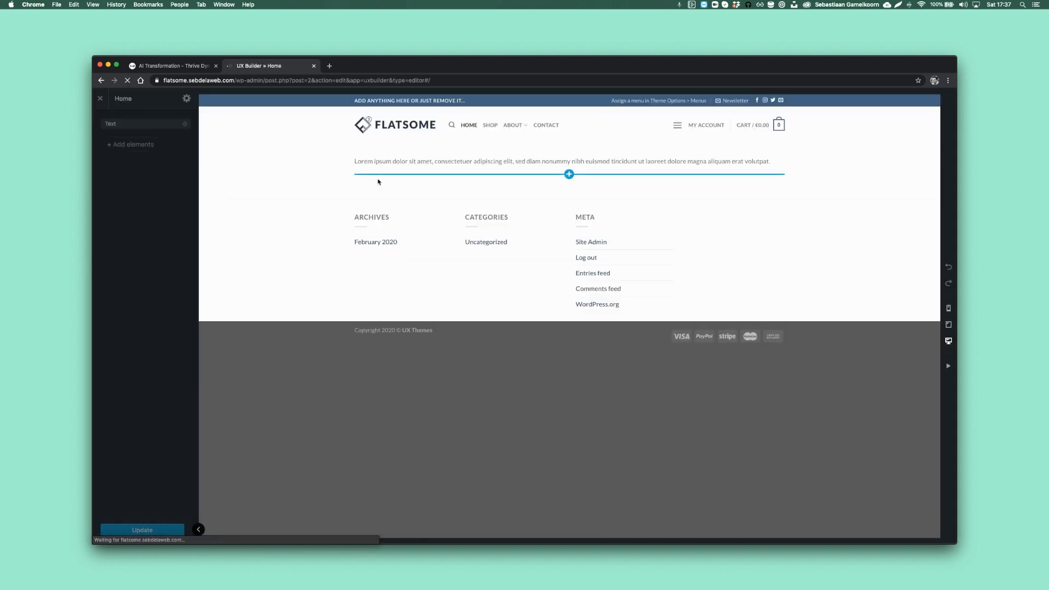
# - Add a Row element and apply the 2 Columns preset to it
pyautogui.click(186, 124)
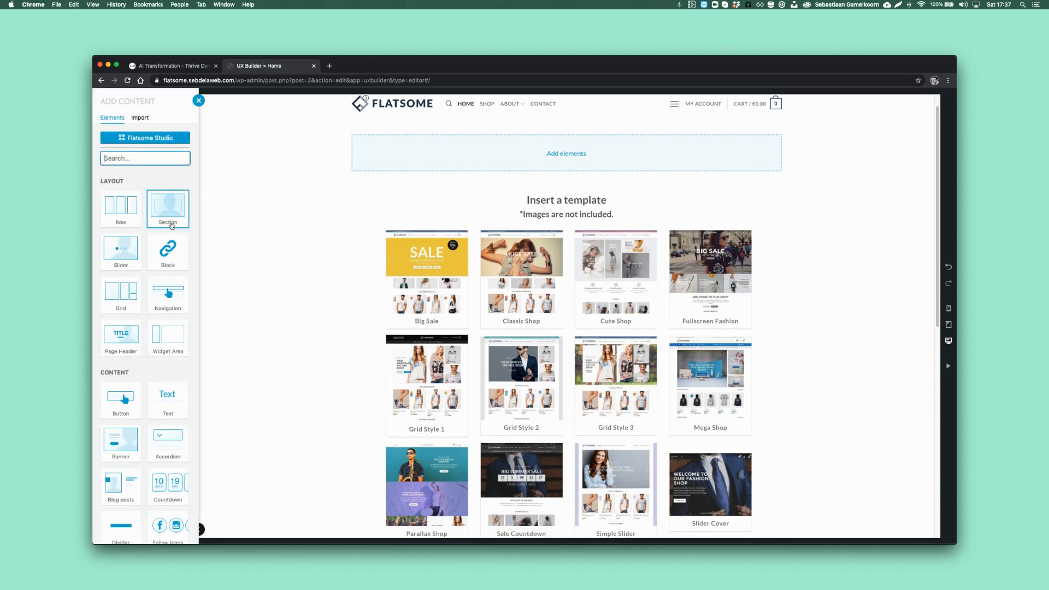
pyautogui.click(168, 207)
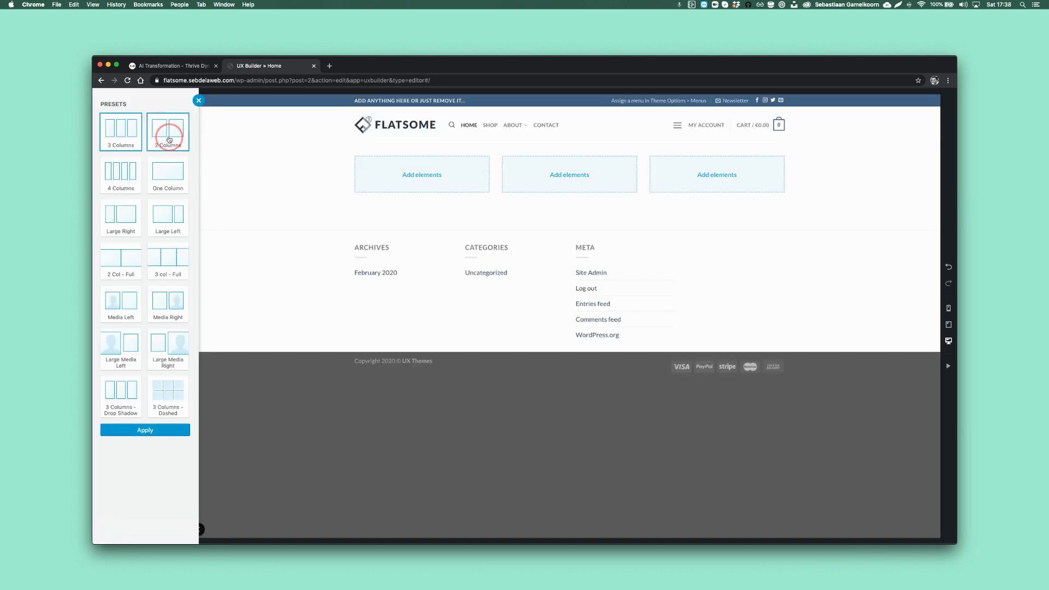
pyautogui.click(145, 431)
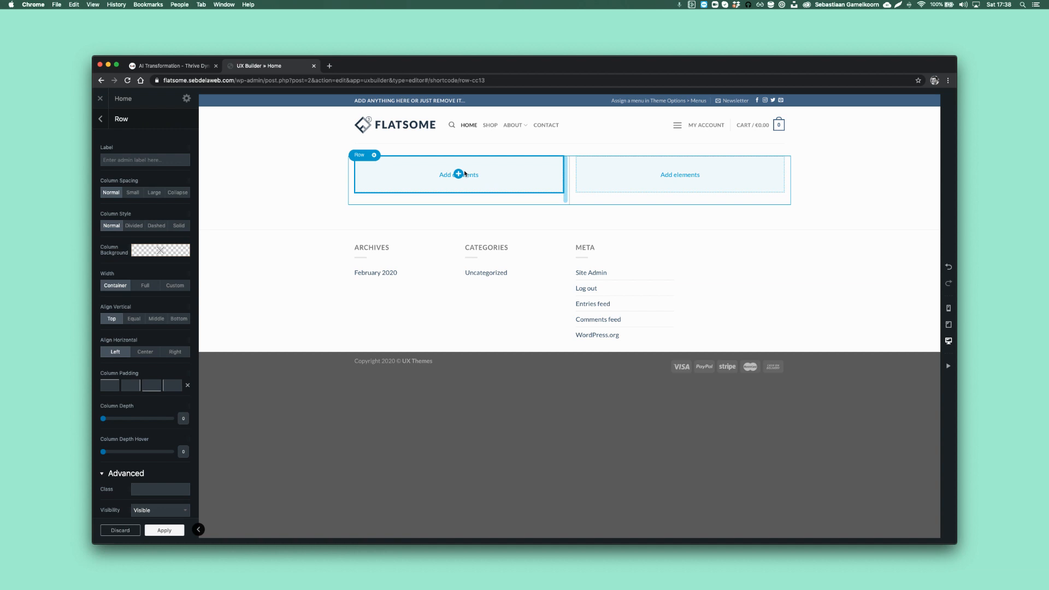
# - Add a Banner to the left column with the woman-in-green-shirt photo as its background
pyautogui.click(590, 154)
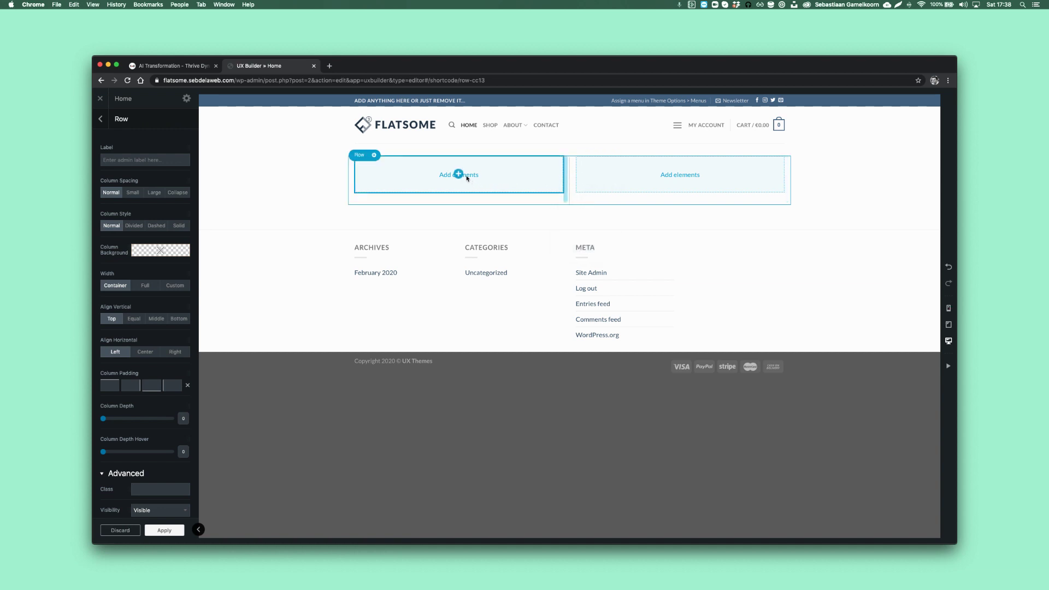
pyautogui.click(458, 175)
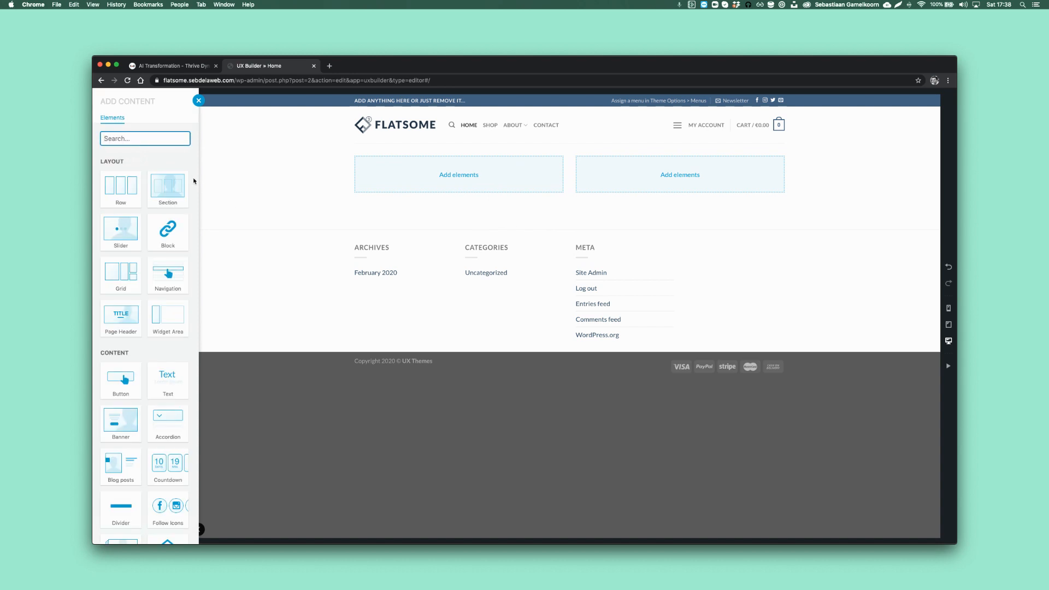
pyautogui.write('b')
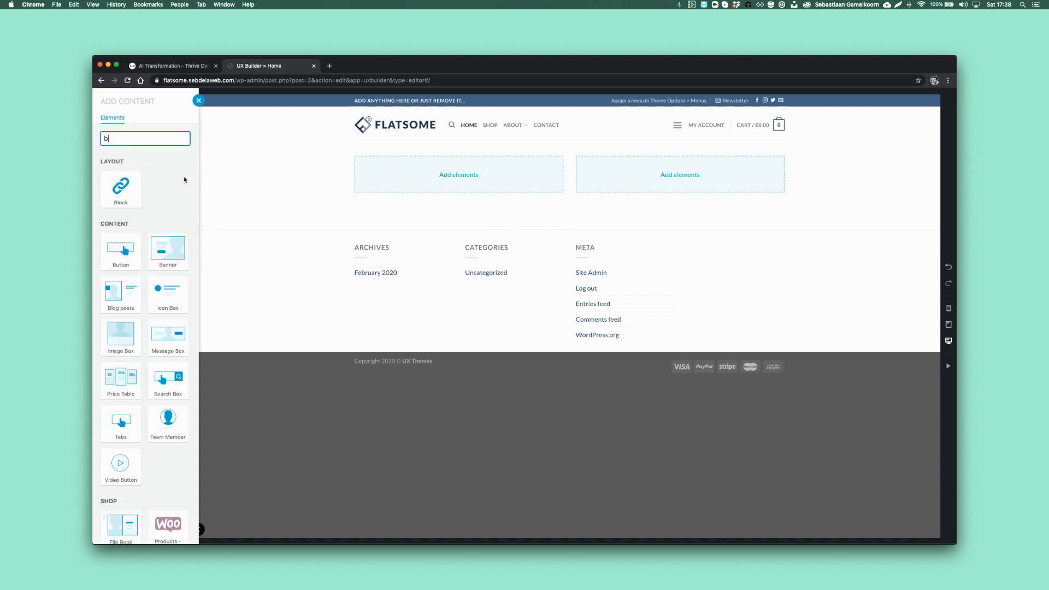
pyautogui.click(167, 251)
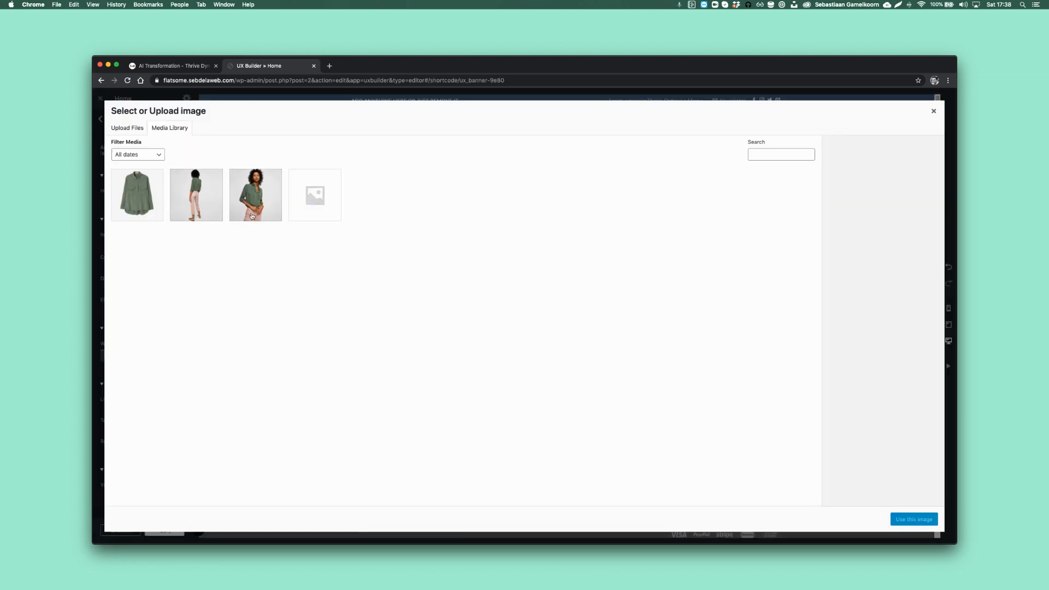
pyautogui.click(912, 519)
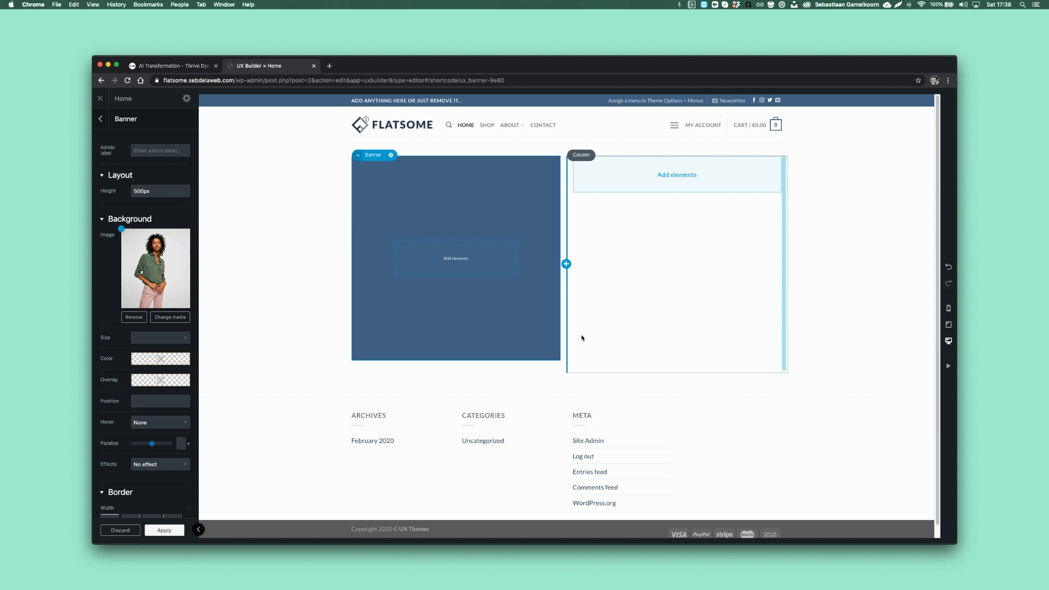
pyautogui.click(164, 530)
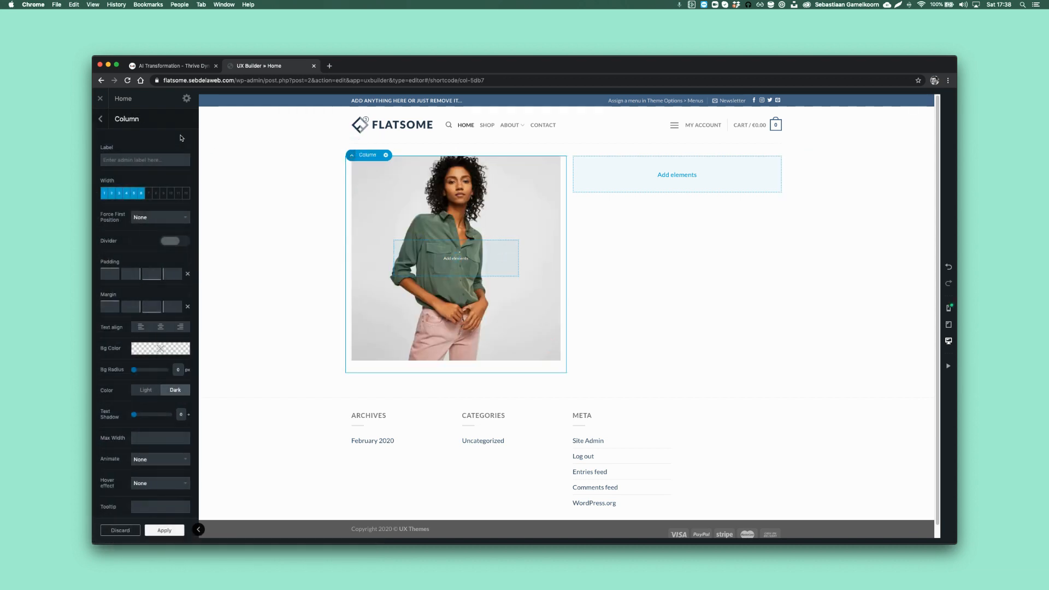
# - Give the left column a 30px solid left border and start choosing its rgb(154, 138, 138) colour
pyautogui.click(101, 118)
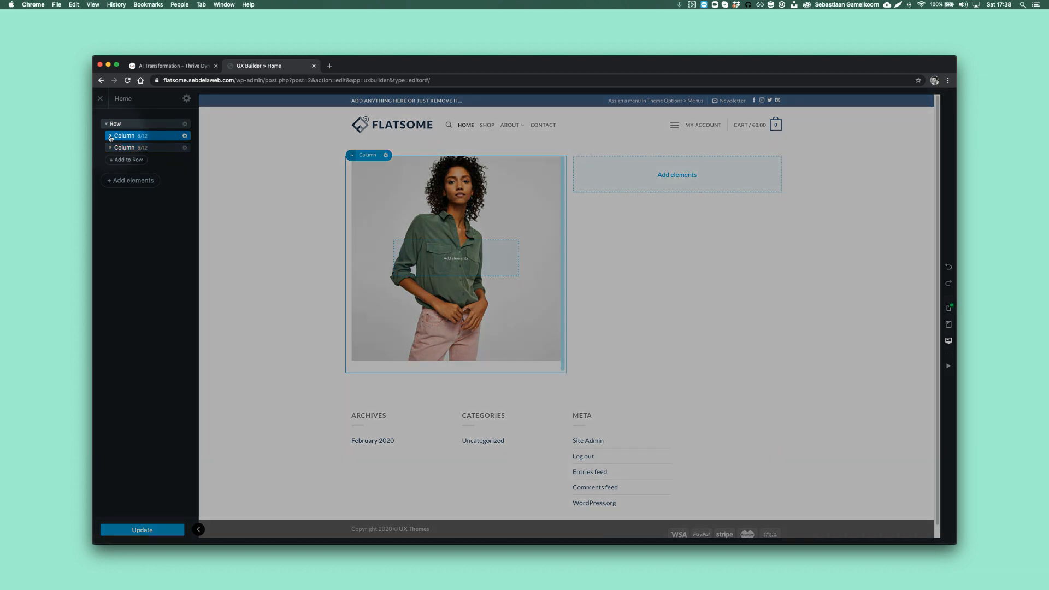
pyautogui.click(110, 135)
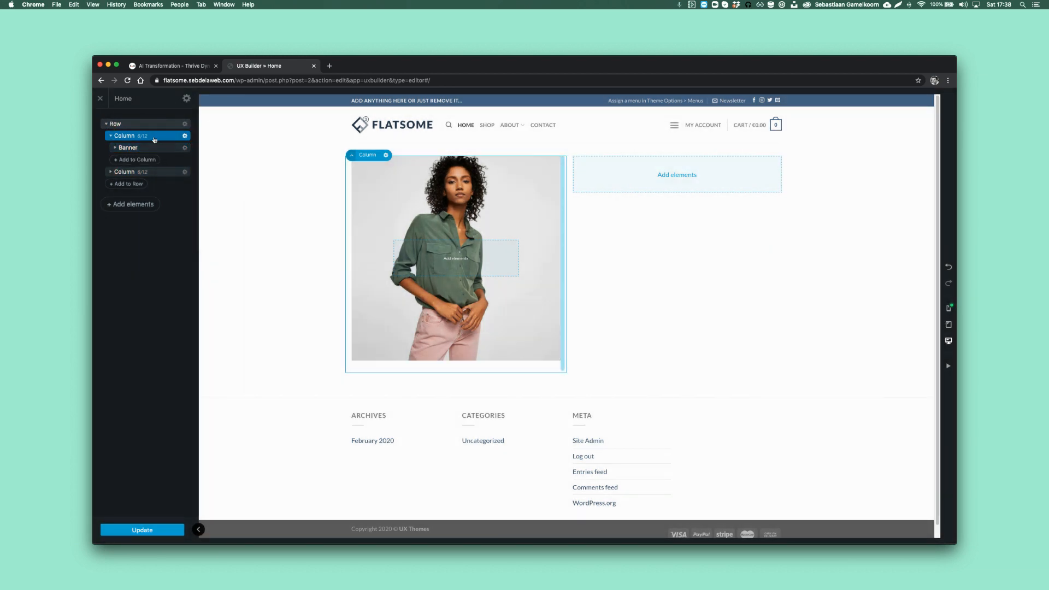
pyautogui.click(185, 135)
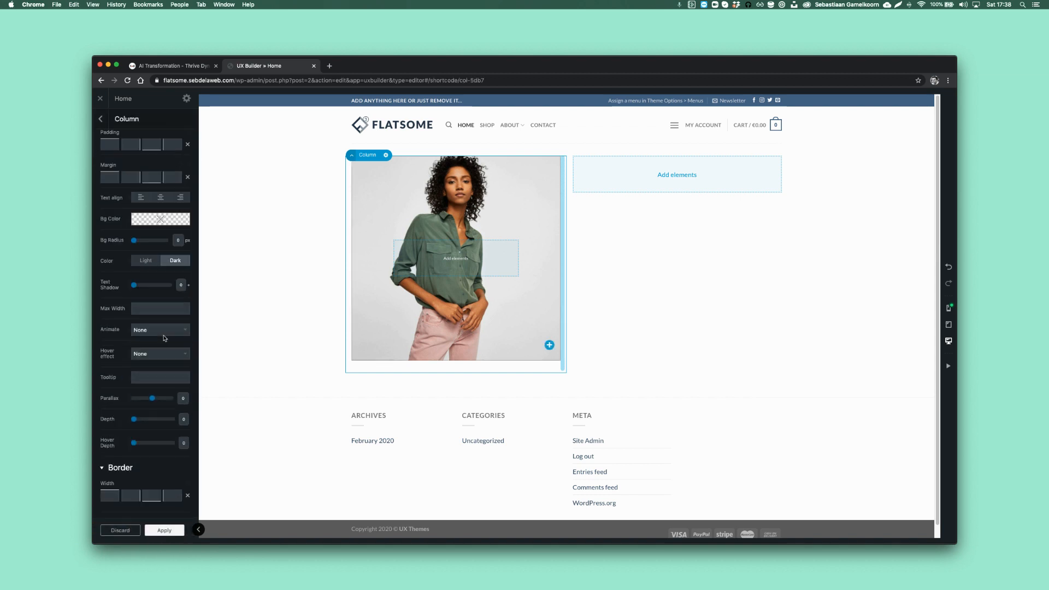
pyautogui.scroll(-3)
pyautogui.write('30')
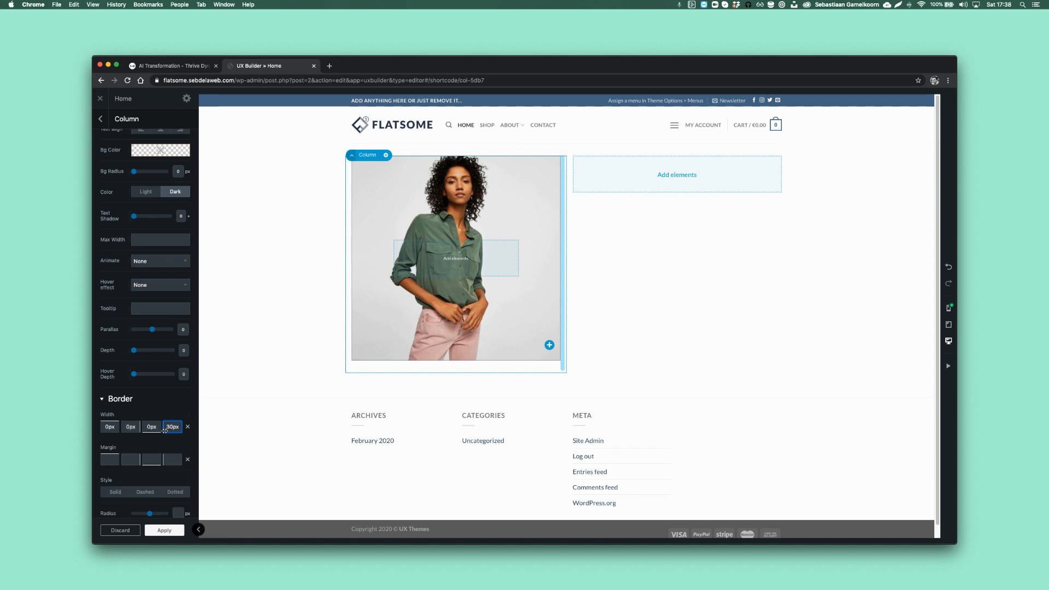
pyautogui.scroll(-3)
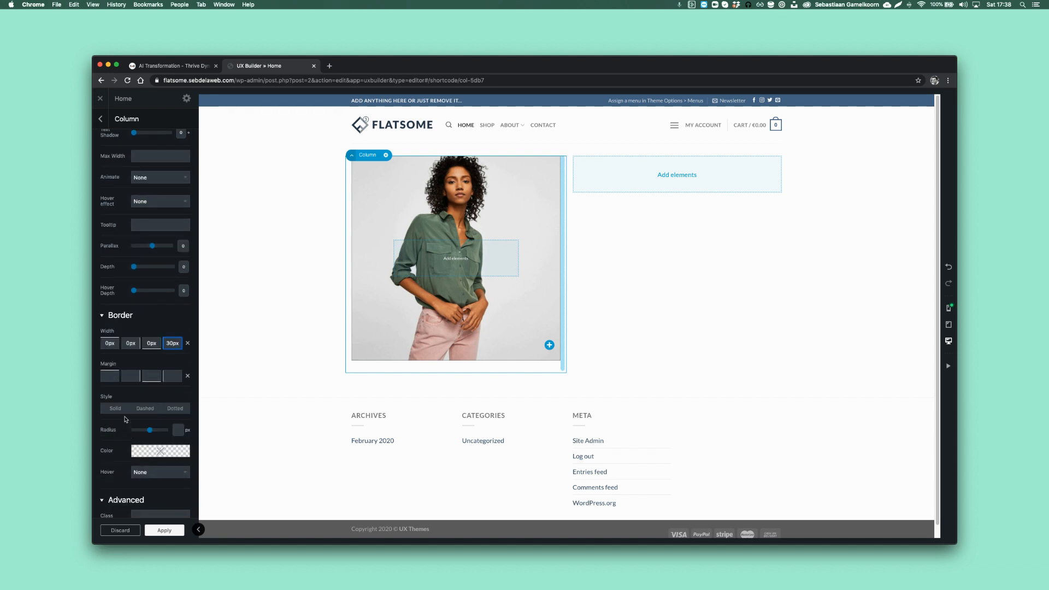
pyautogui.click(160, 450)
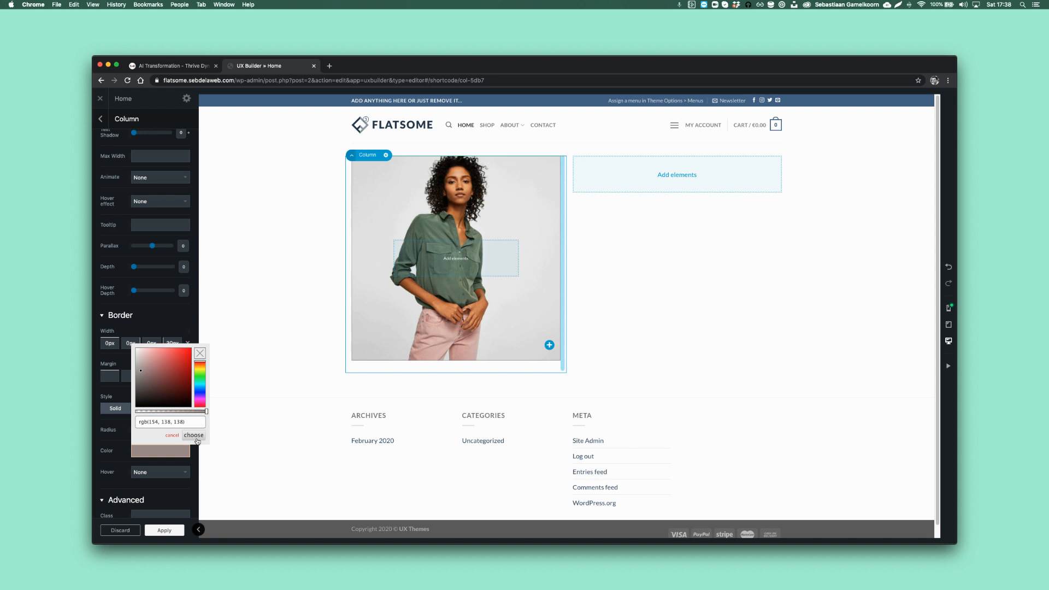
# - Confirm the taupe border colour and set the left border margin to -20px
pyautogui.click(194, 436)
pyautogui.write('-20')
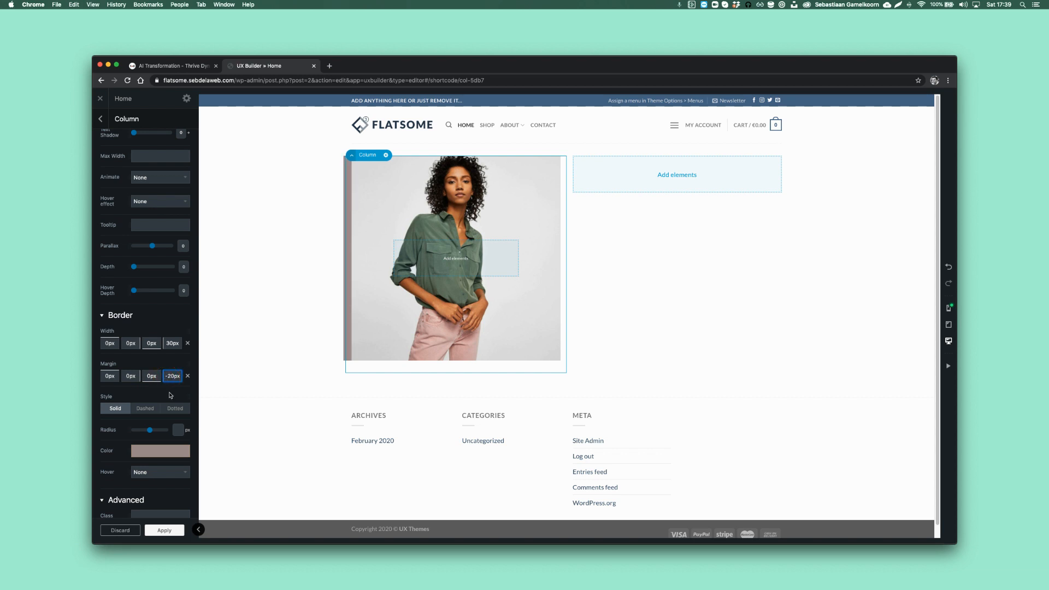
pyautogui.moveTo(130, 395)
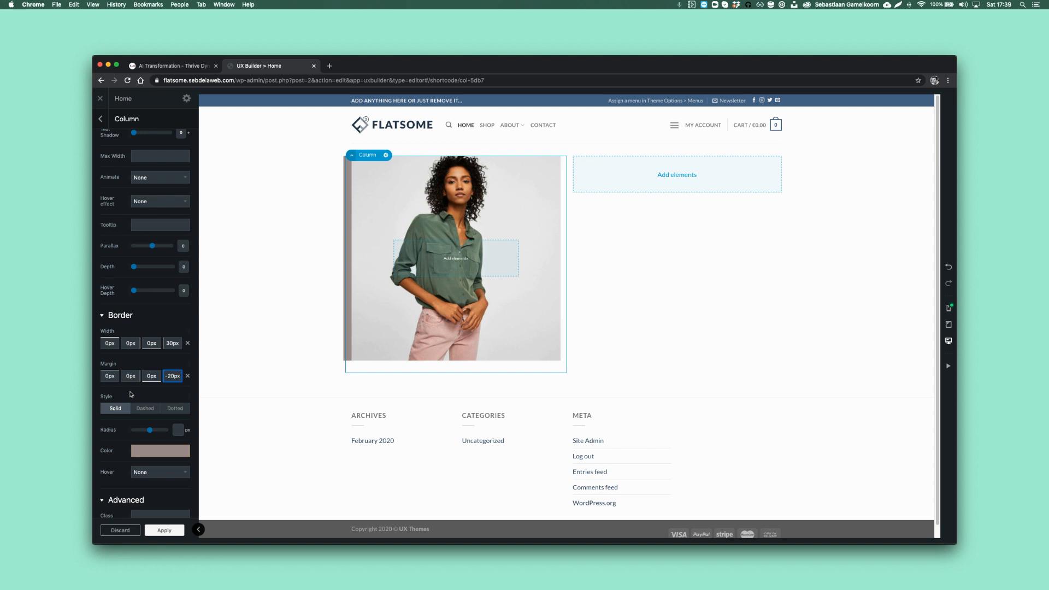
# - Set negative top and bottom border margins, then preview the page at phone size
pyautogui.click(109, 374)
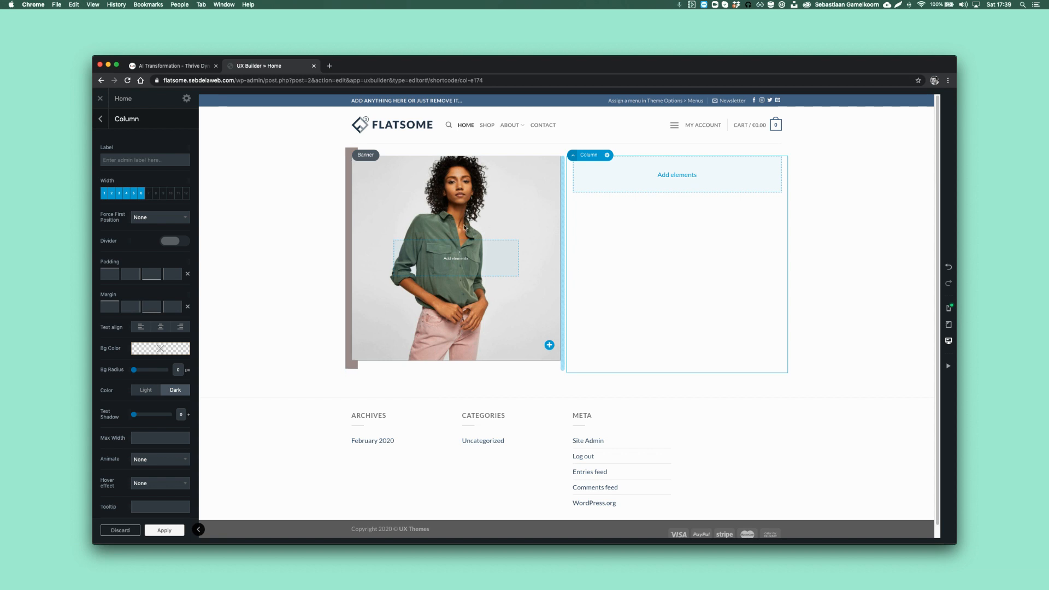
pyautogui.moveTo(463, 285)
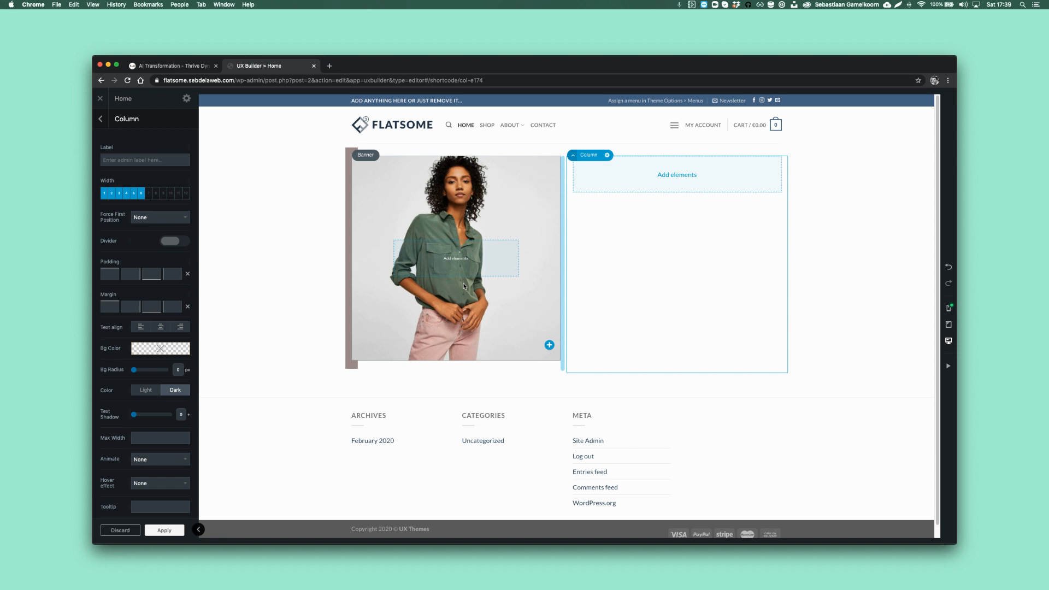
pyautogui.moveTo(433, 233)
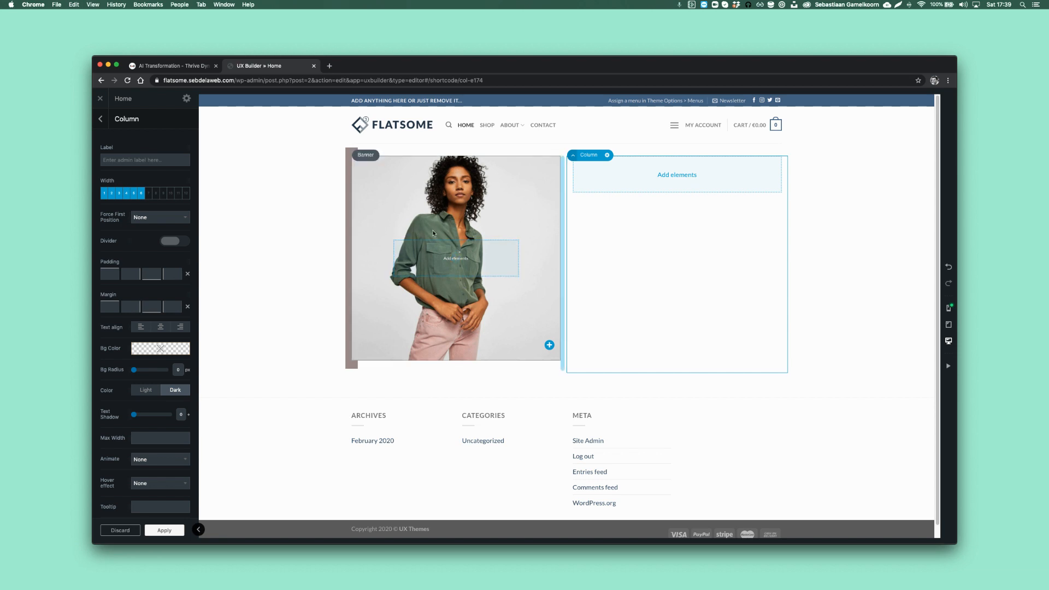
pyautogui.moveTo(459, 210)
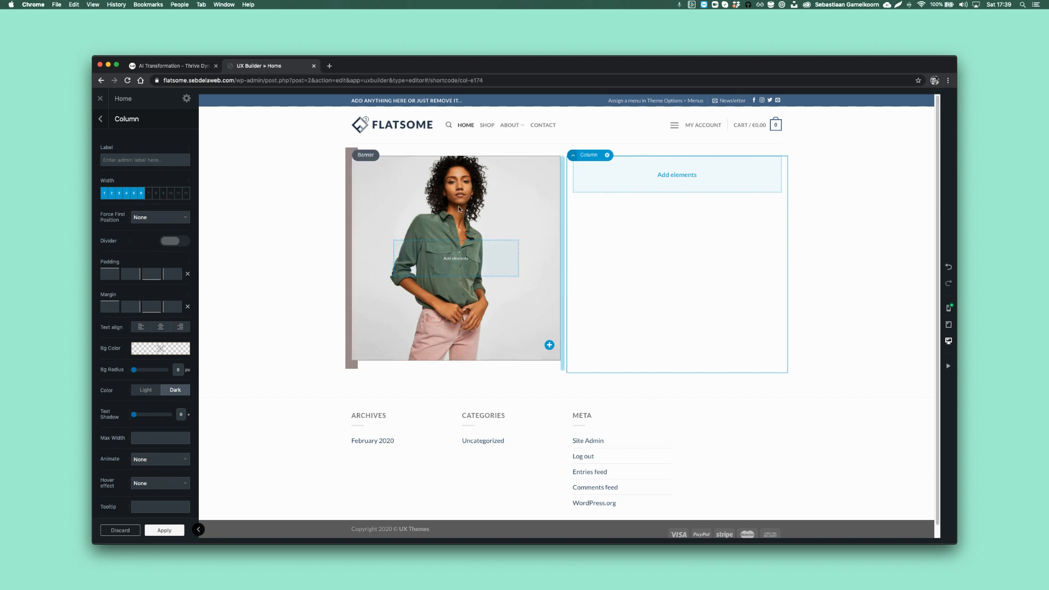
pyautogui.moveTo(355, 189)
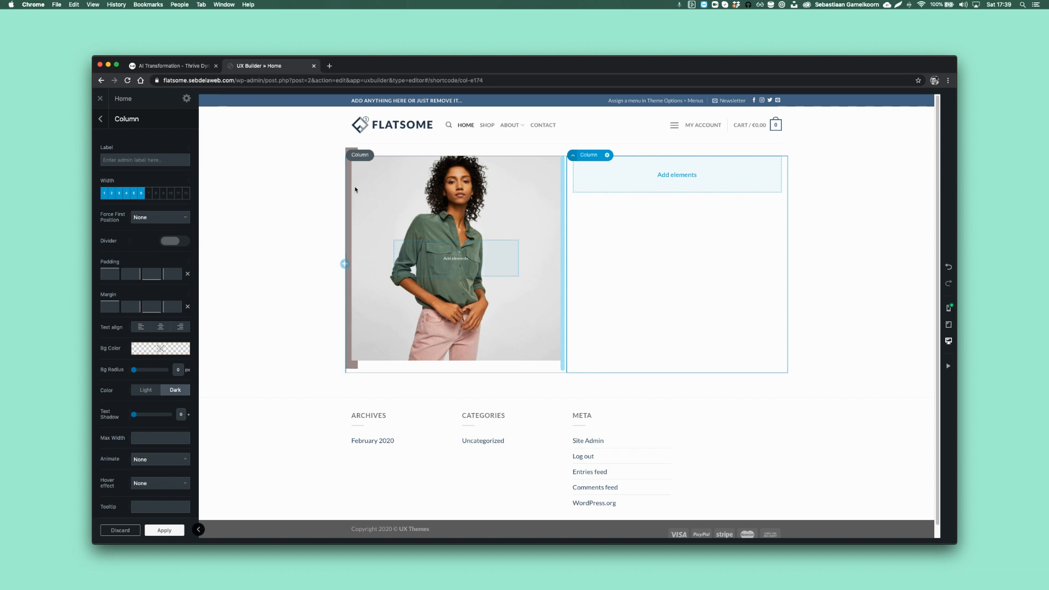
pyautogui.click(948, 325)
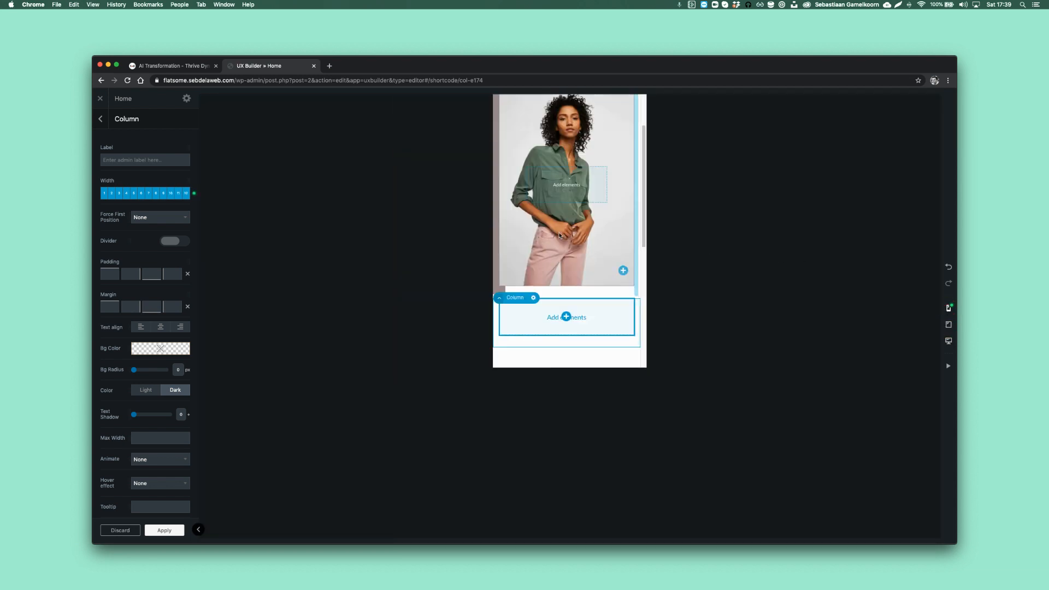
pyautogui.scroll(3)
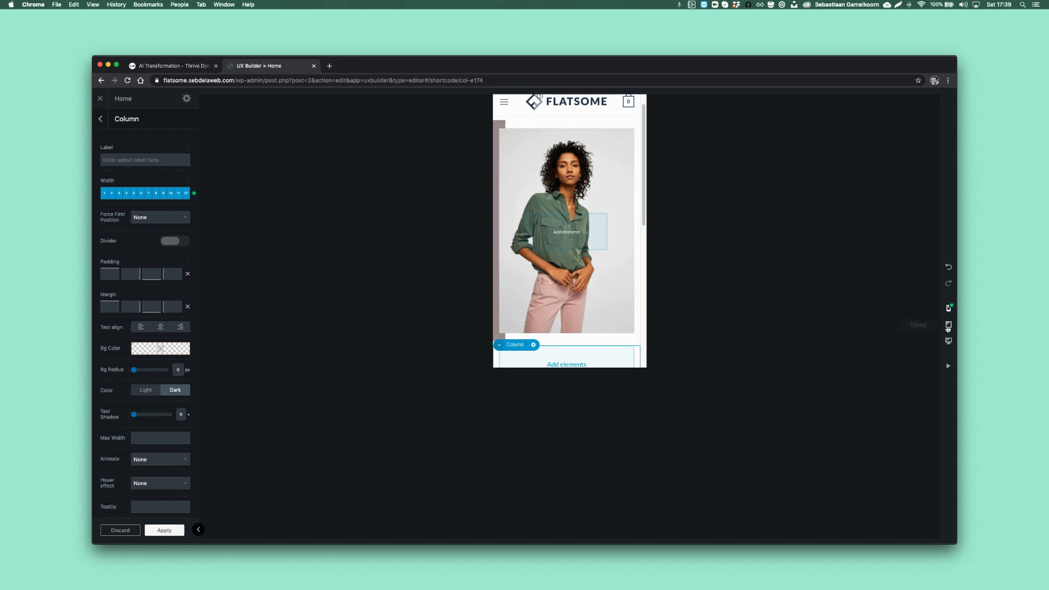
pyautogui.click(948, 341)
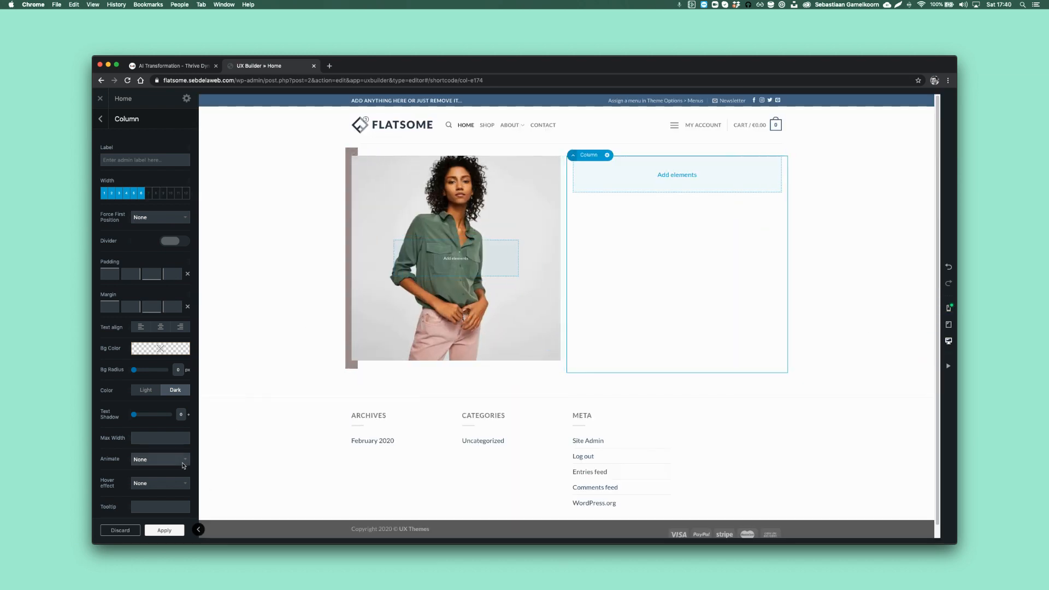
# - Scroll the left column's settings down to the Border section with its 30px taupe border
pyautogui.scroll(-3)
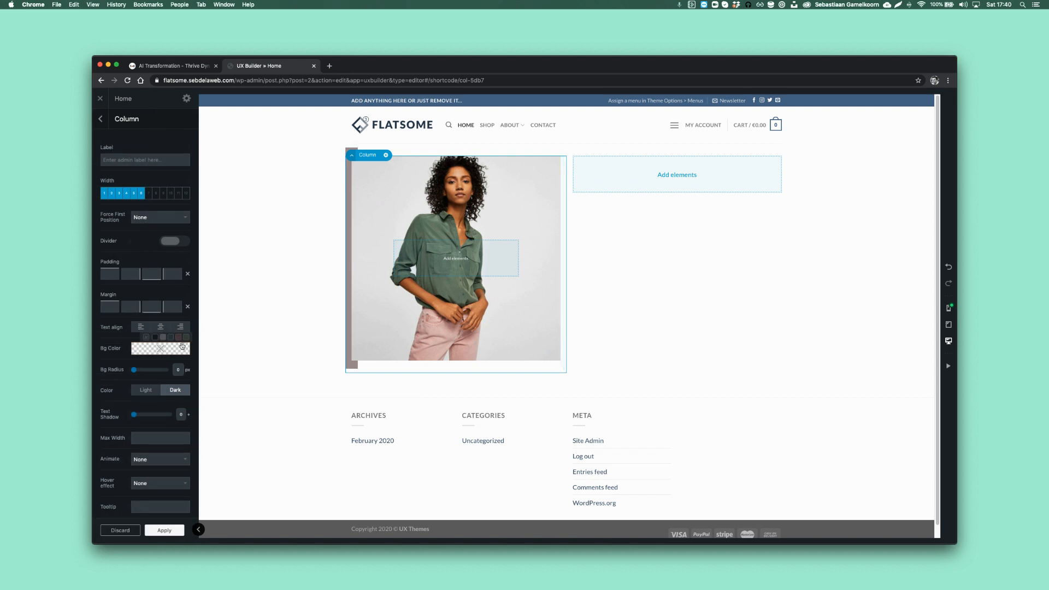
pyautogui.scroll(-3)
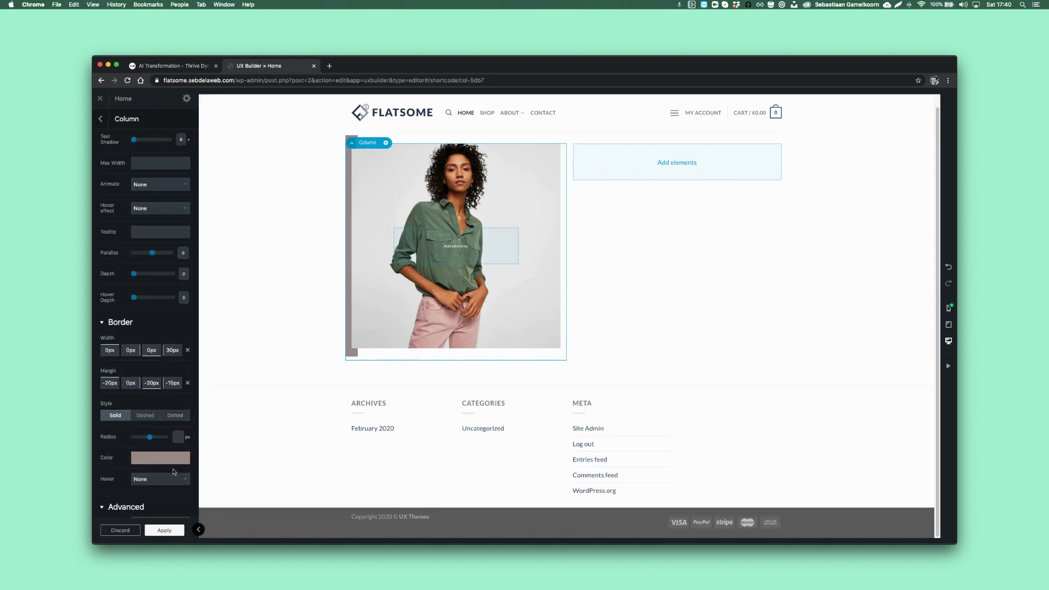
pyautogui.scroll(-3)
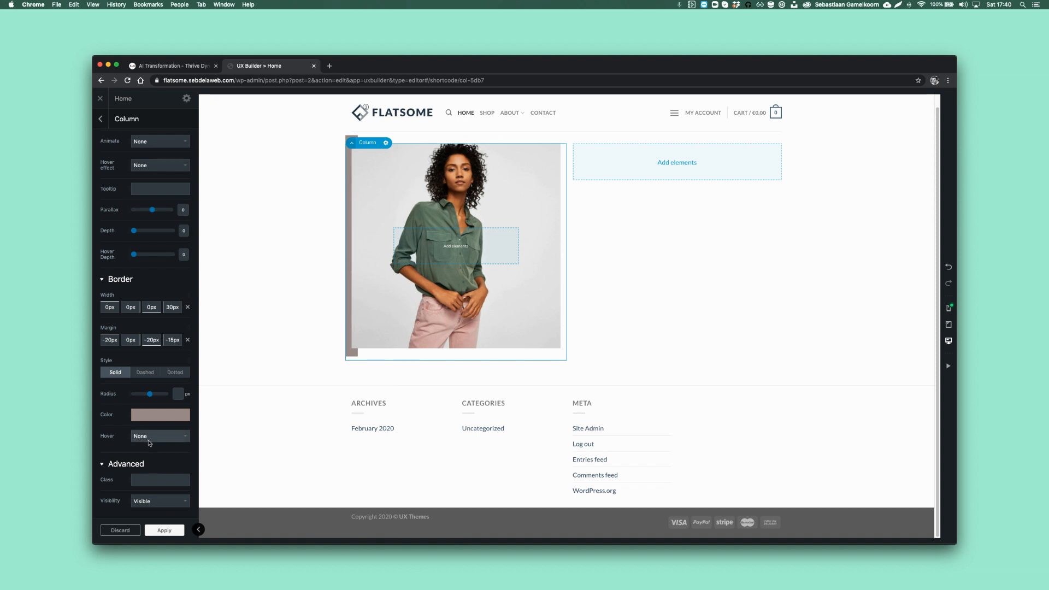
# - Try the Slide In border hover effect, then settle on Bounce
pyautogui.click(159, 436)
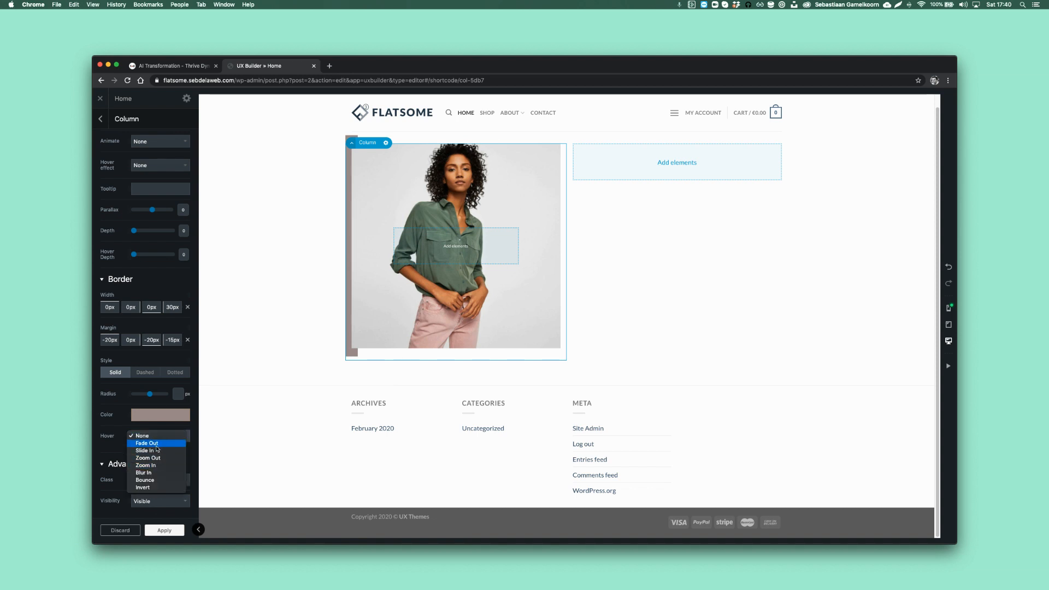
pyautogui.click(145, 450)
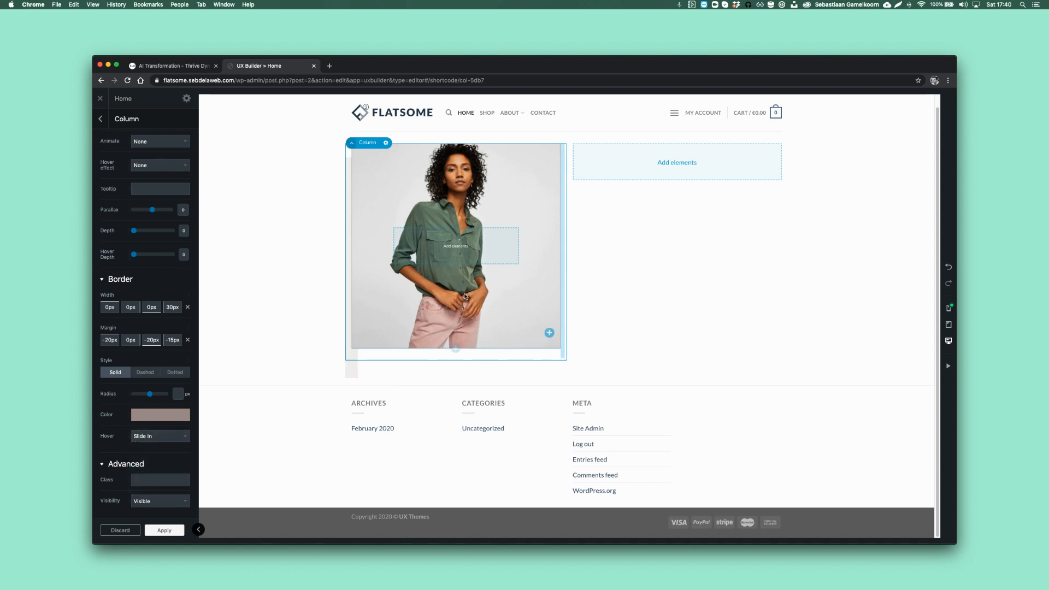
pyautogui.moveTo(492, 236)
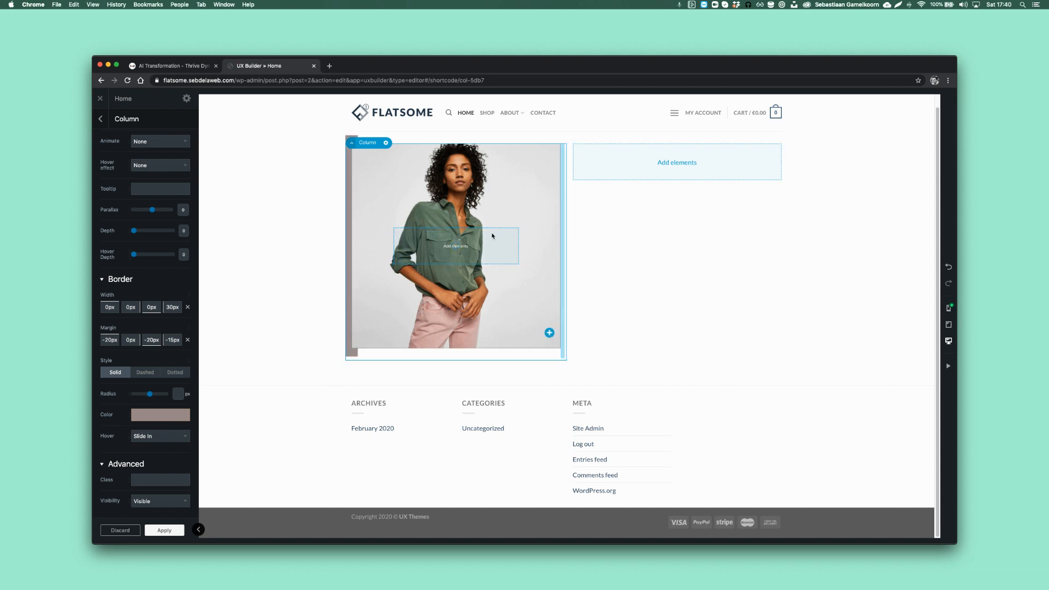
pyautogui.click(159, 436)
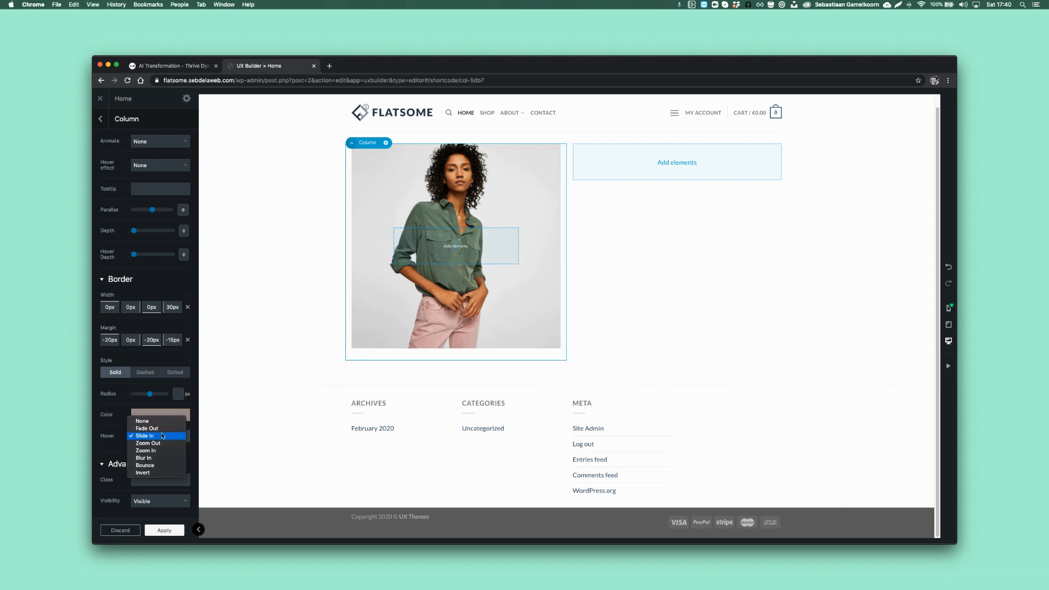
pyautogui.click(144, 465)
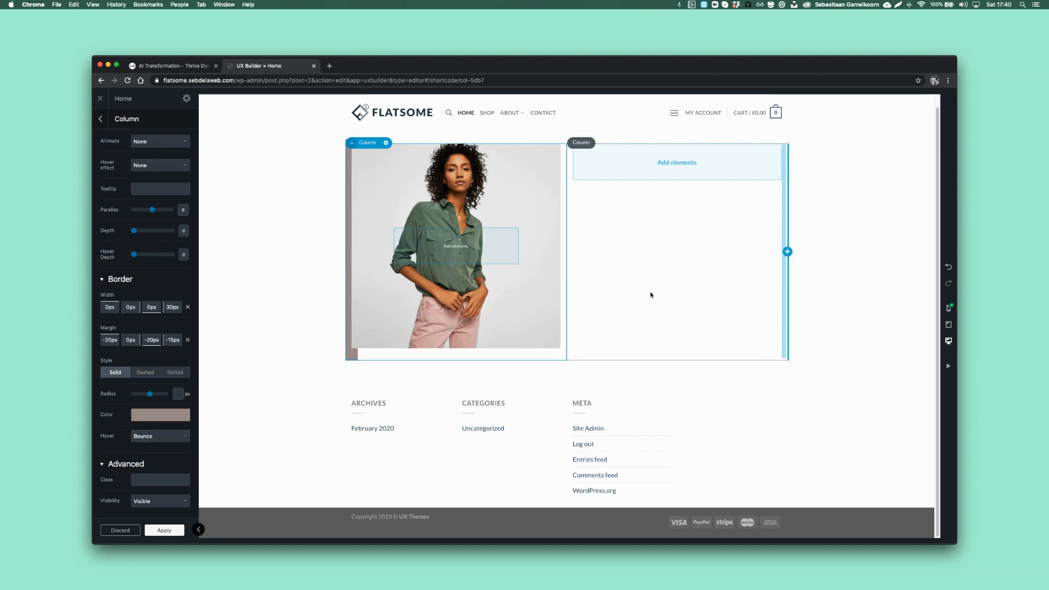
pyautogui.moveTo(664, 252)
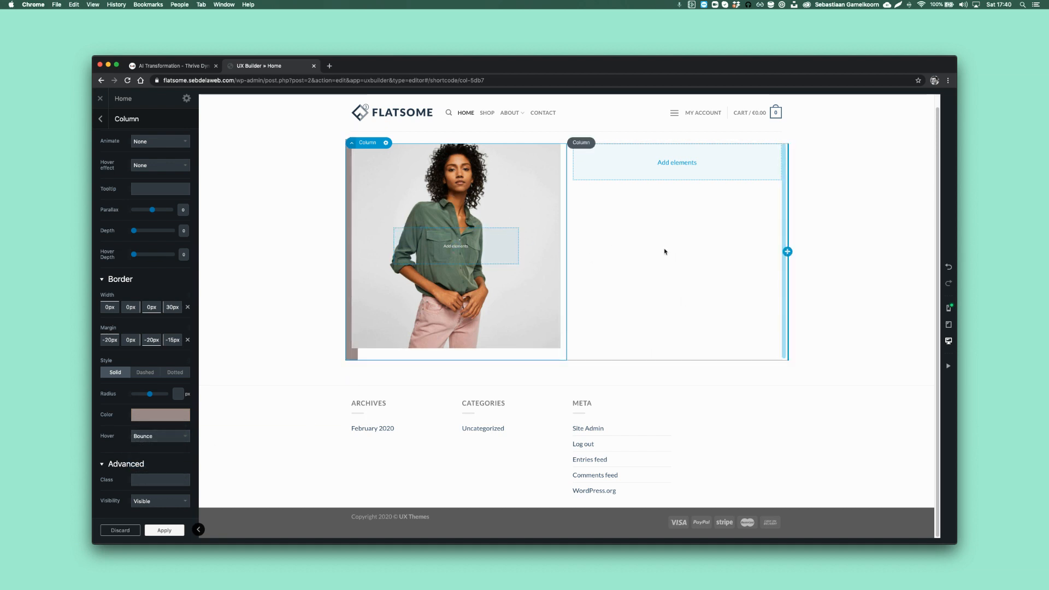
# - Apply the changes and exit UX Builder, confirming the exit dialog
pyautogui.click(100, 118)
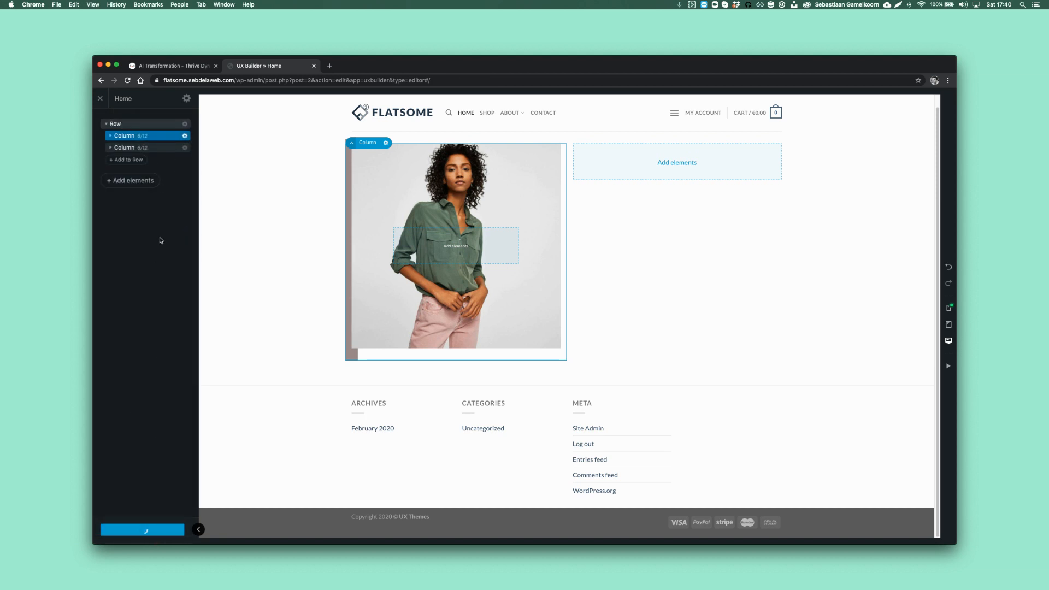
pyautogui.click(99, 99)
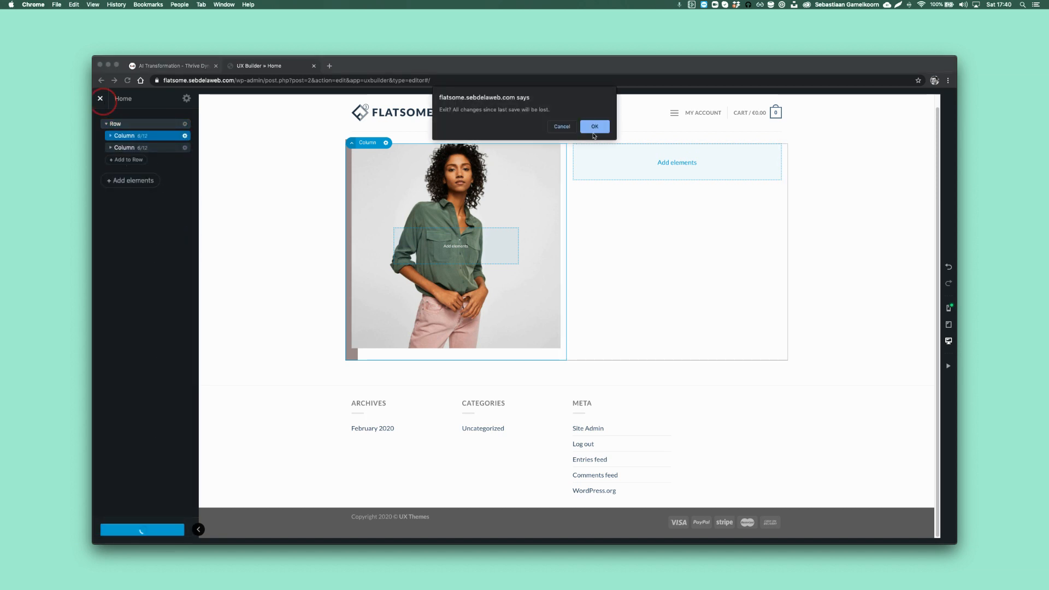
pyautogui.click(593, 127)
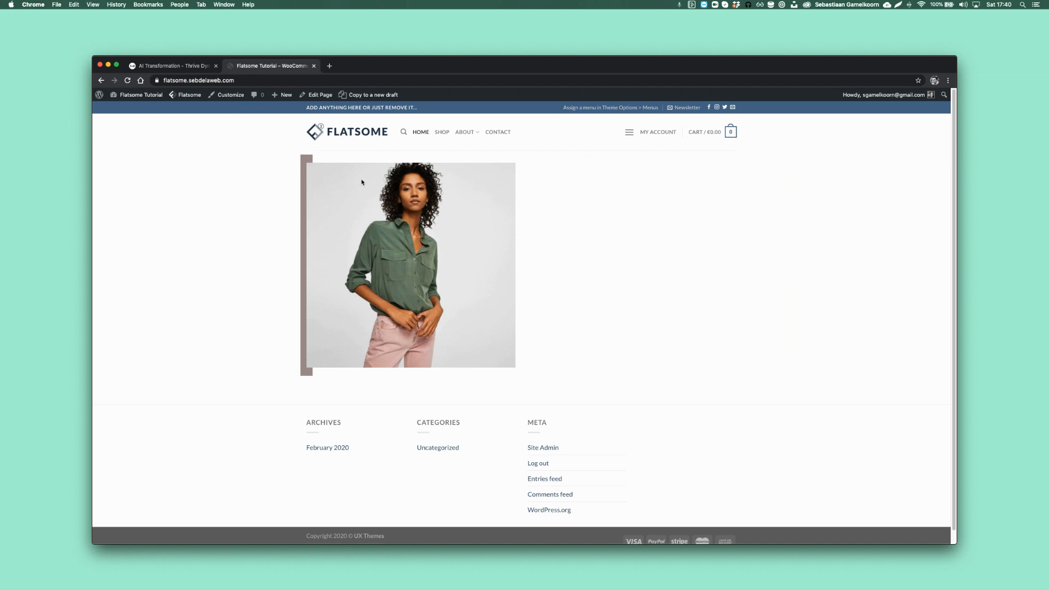
pyautogui.moveTo(342, 173)
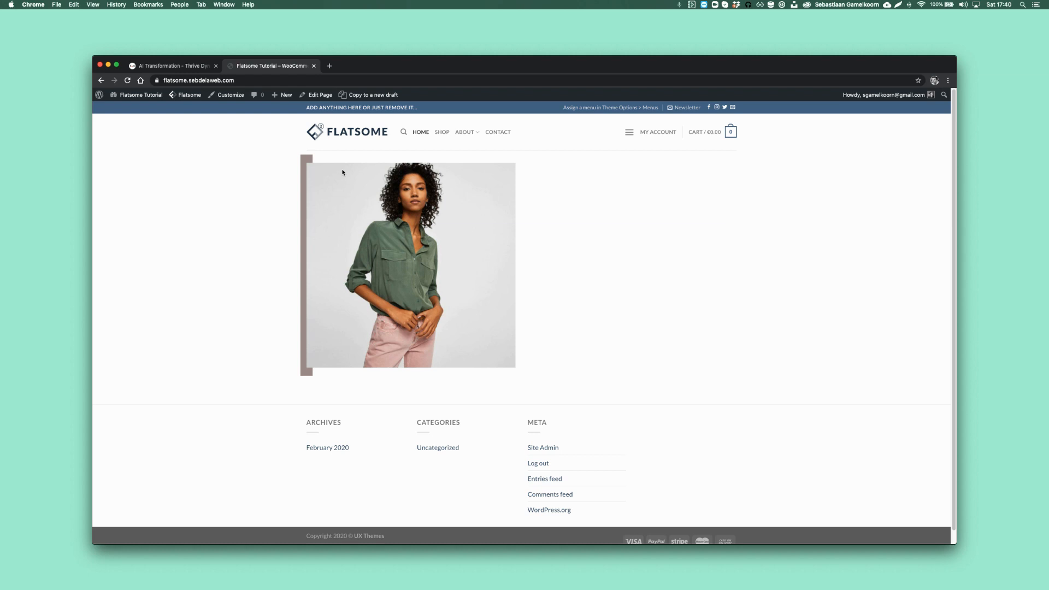
pyautogui.moveTo(575, 330)
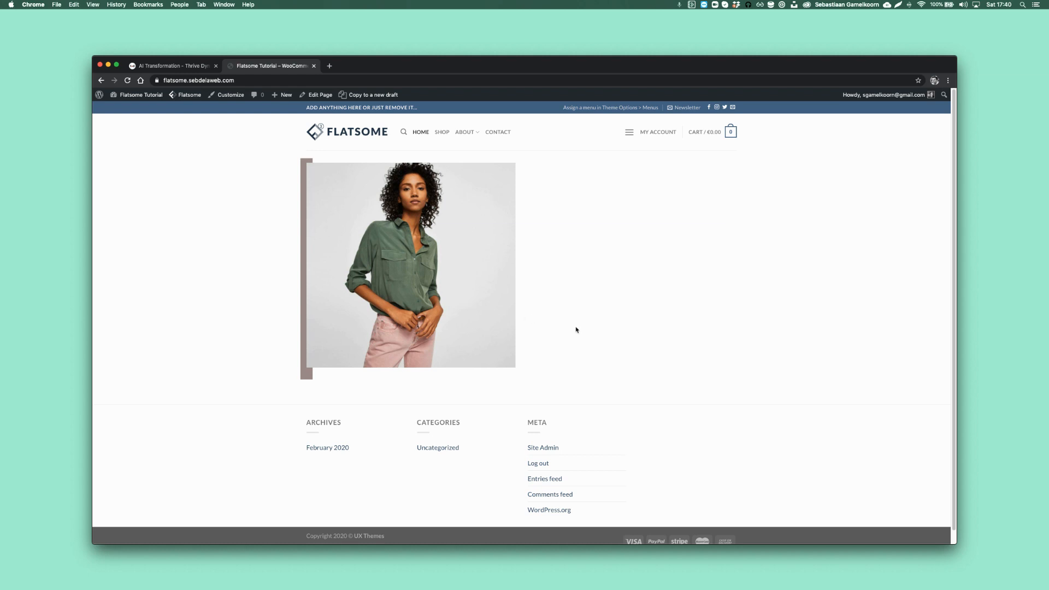
pyautogui.moveTo(537, 325)
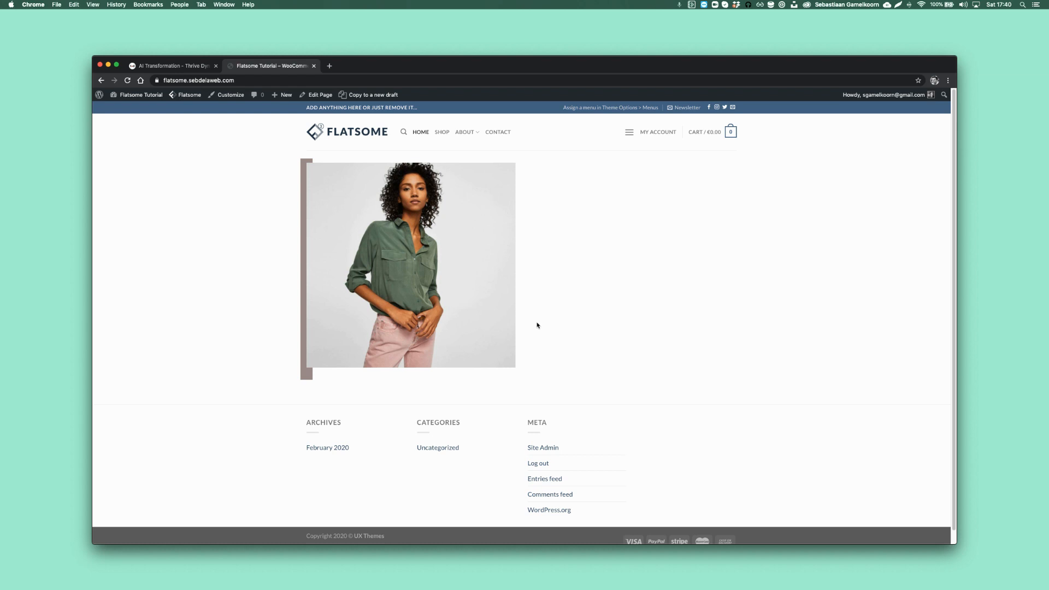
pyautogui.moveTo(543, 321)
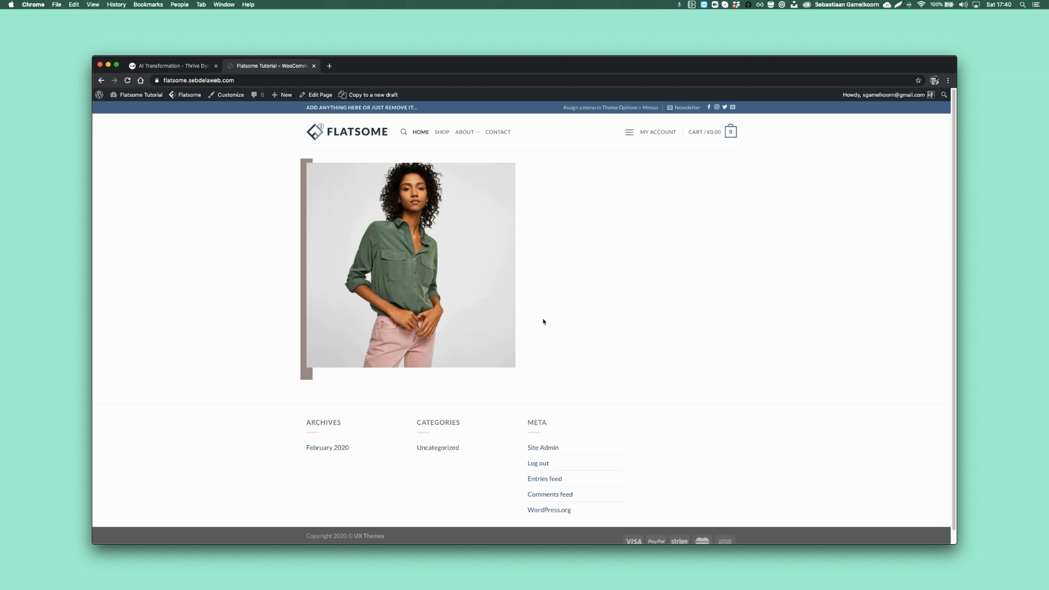
pyautogui.moveTo(674, 339)
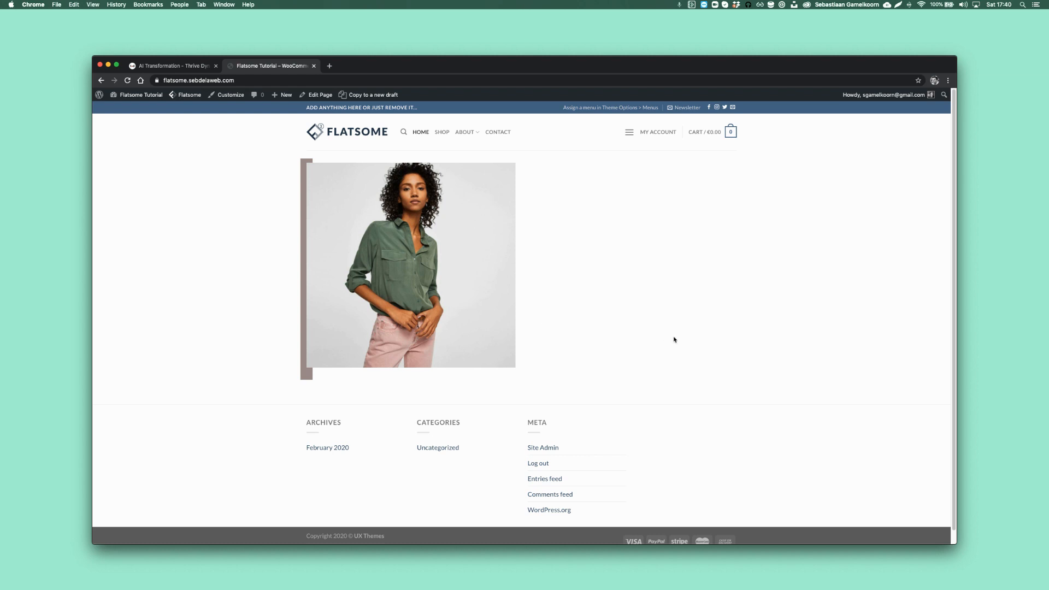